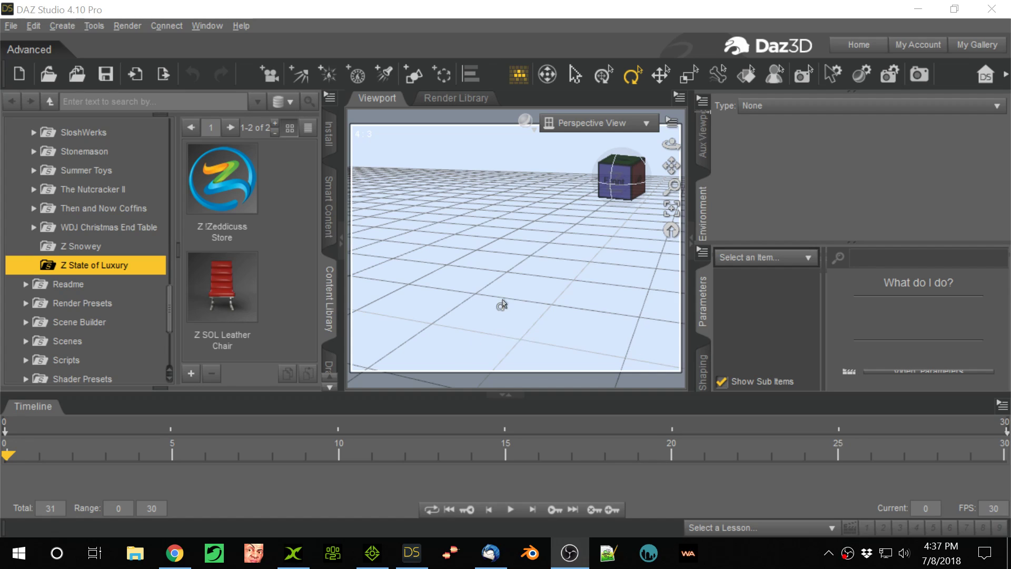
{"action": "mouse_move", "coordinate": [494, 331]}
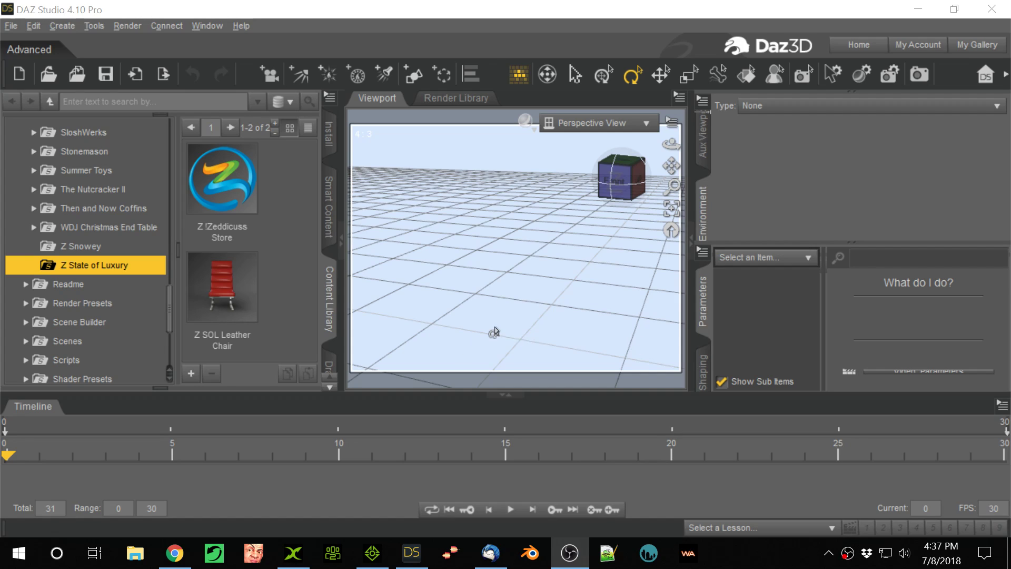
{"action": "mouse_move", "coordinate": [500, 314]}
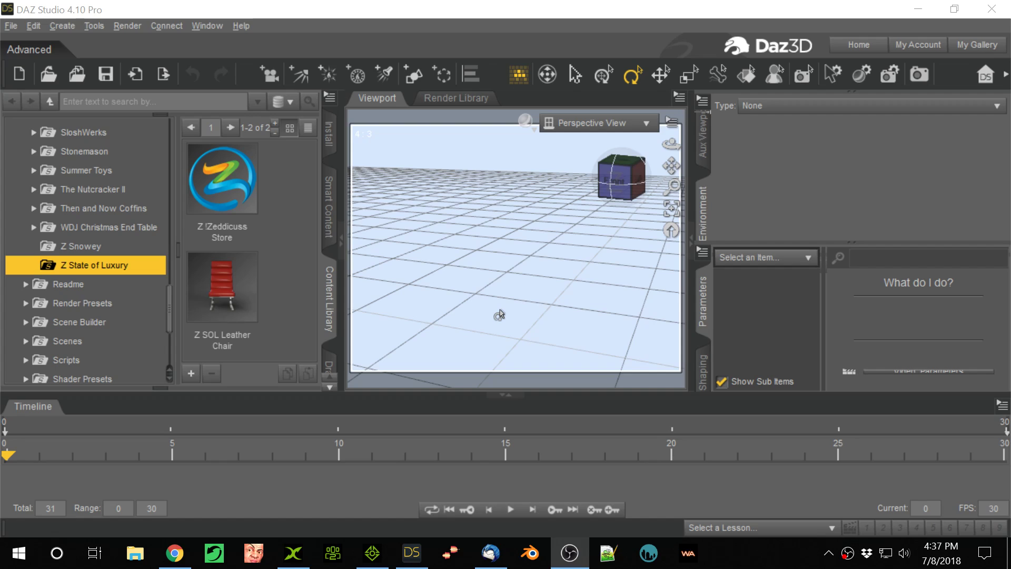
{"action": "mouse_move", "coordinate": [488, 255]}
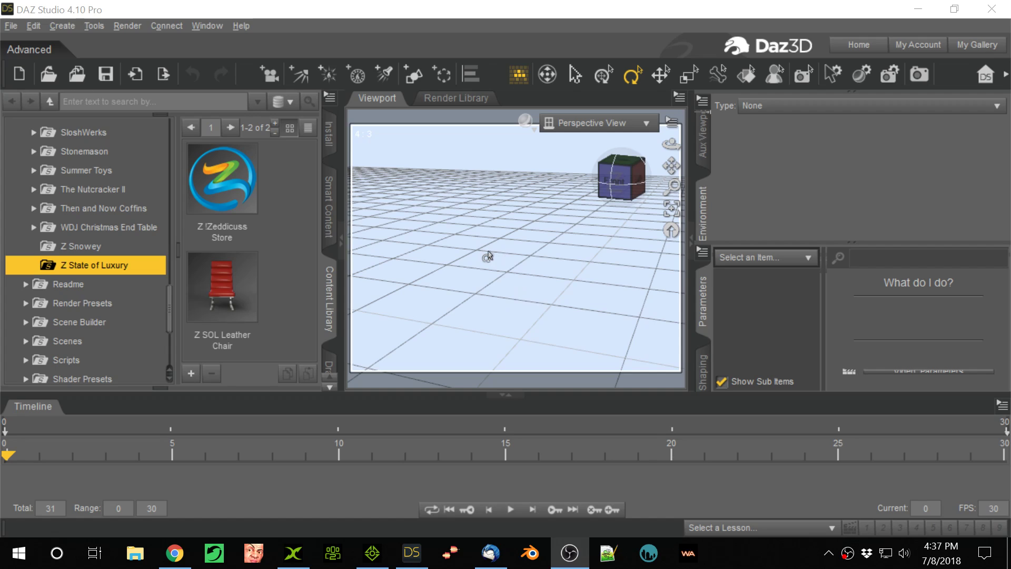
{"action": "mouse_move", "coordinate": [438, 269]}
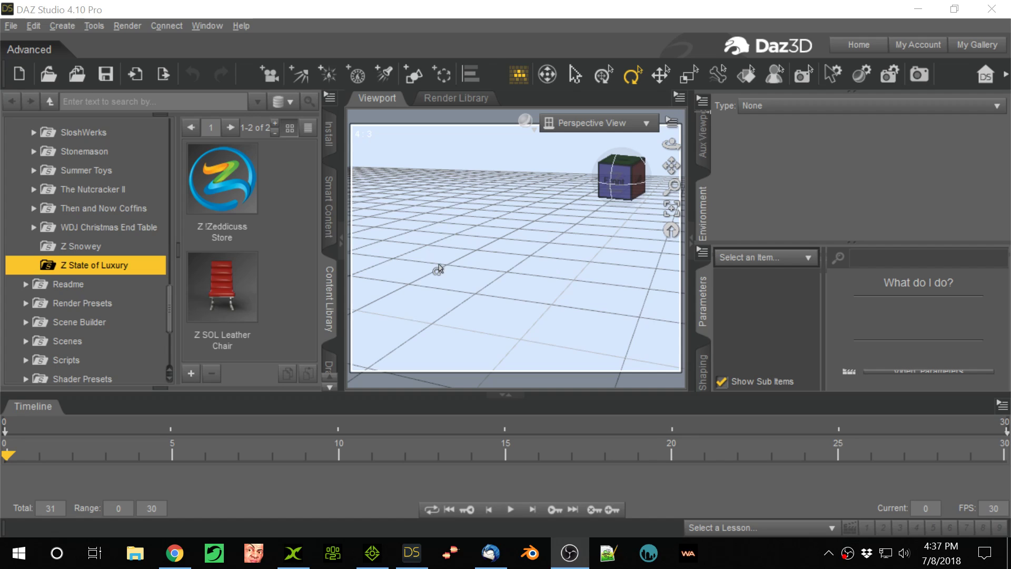
{"action": "mouse_move", "coordinate": [452, 306]}
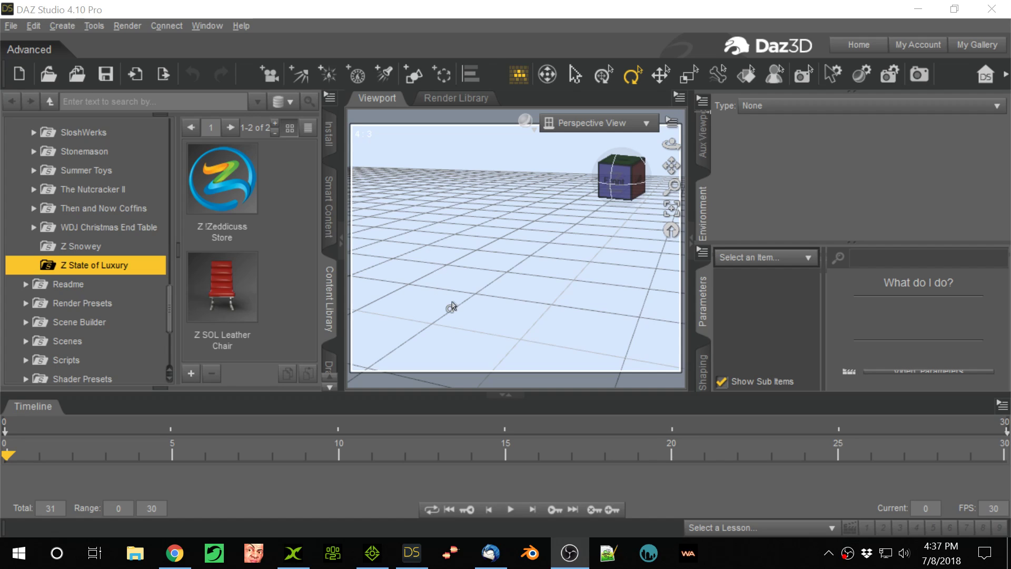
{"action": "mouse_move", "coordinate": [452, 236]}
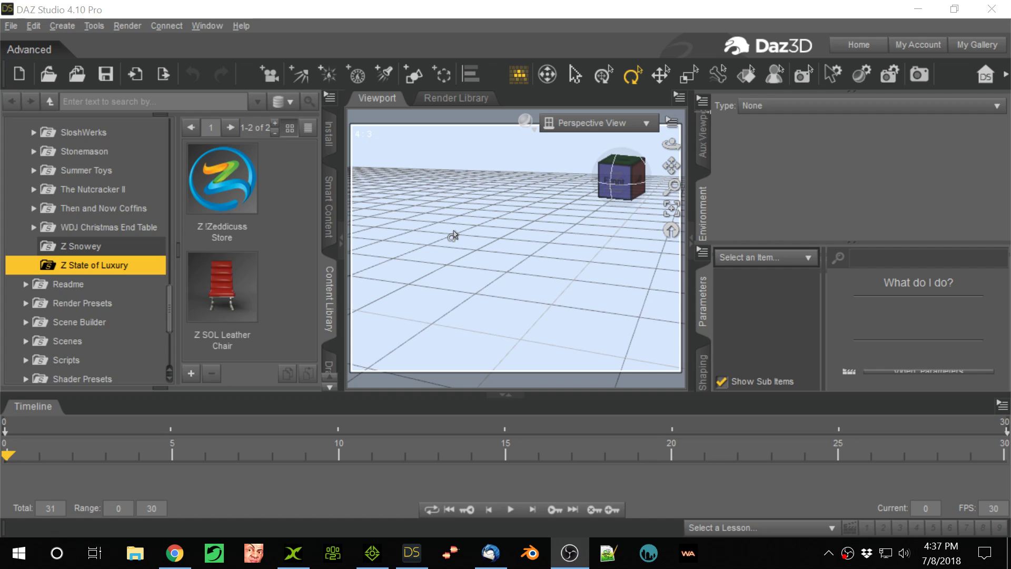
{"action": "mouse_move", "coordinate": [477, 328]}
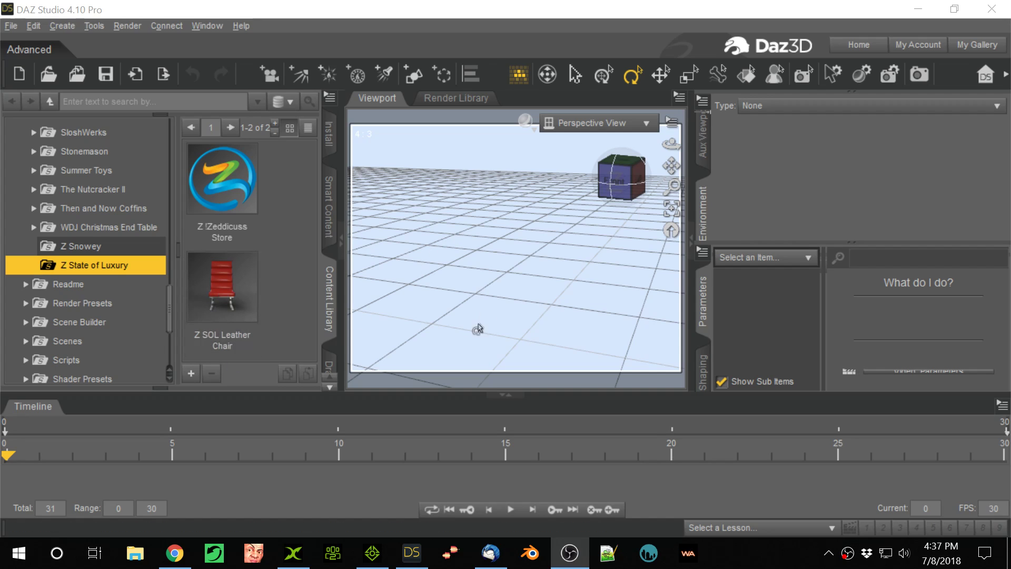
- Load the SOL Leather Chair into the scene and show its morphs, like Recline and Seat Height
{"action": "left_click", "coordinate": [222, 286]}
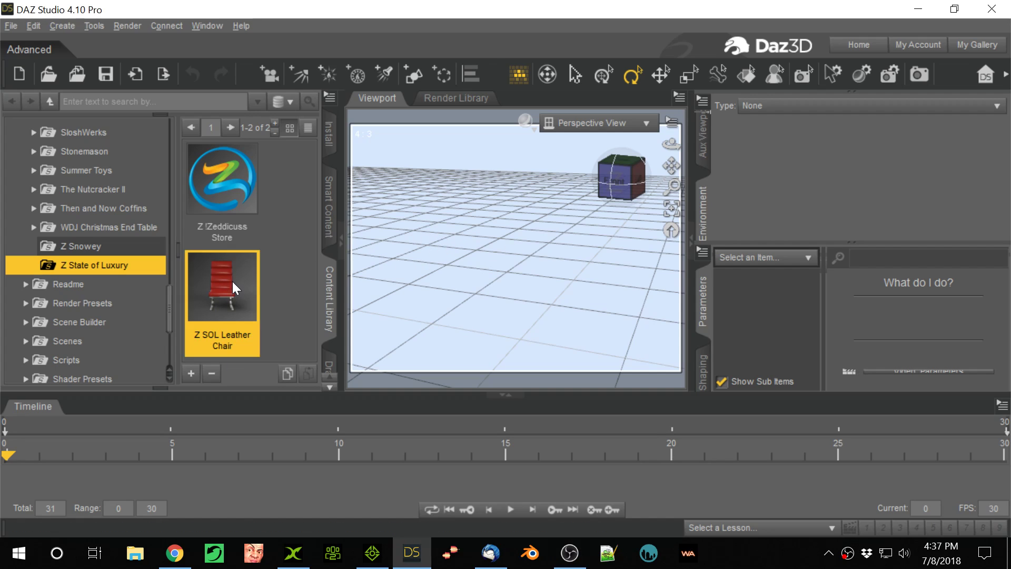
{"action": "double_click", "coordinate": [222, 286]}
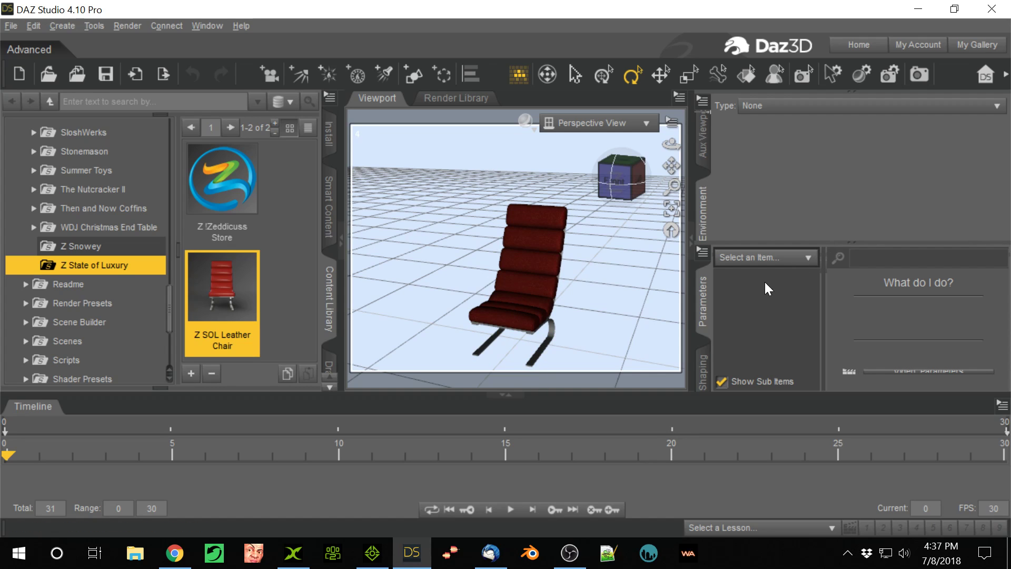
{"action": "left_click", "coordinate": [516, 290]}
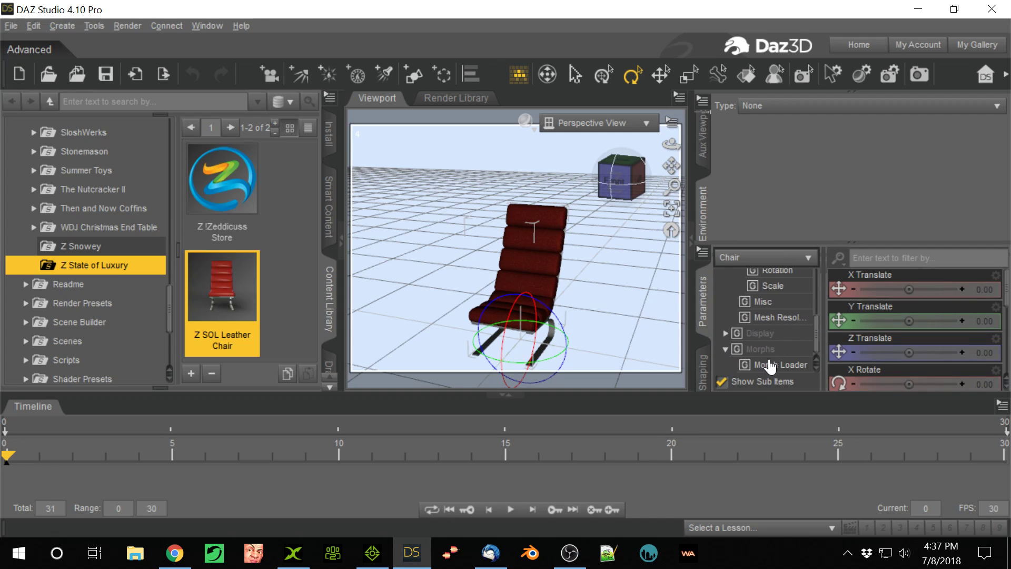
{"action": "left_click", "coordinate": [761, 349]}
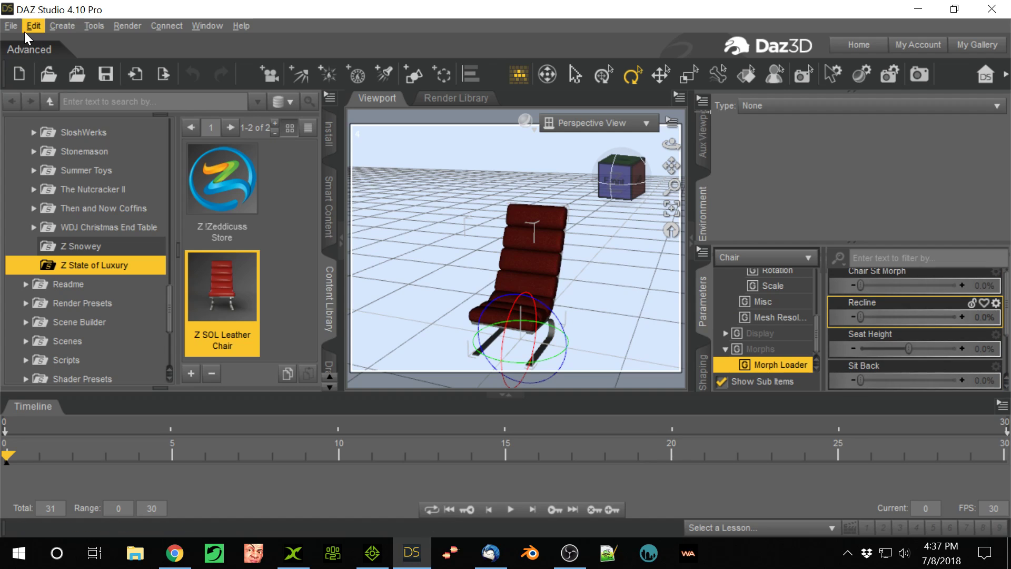
- Start an FBX export of the scene, choosing the existing Leather Chair.fbx as the target
{"action": "left_click", "coordinate": [10, 26]}
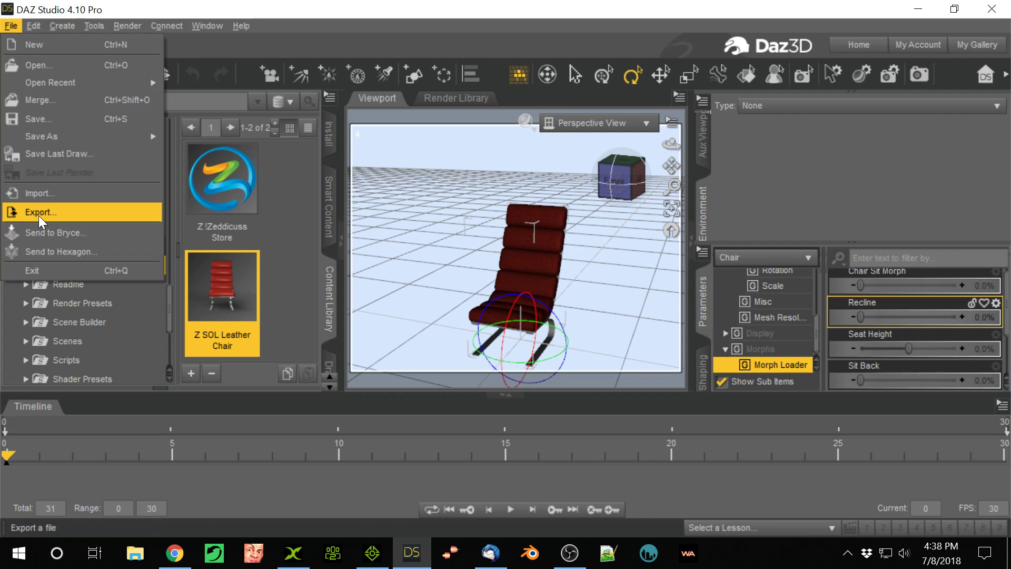
{"action": "left_click", "coordinate": [40, 213]}
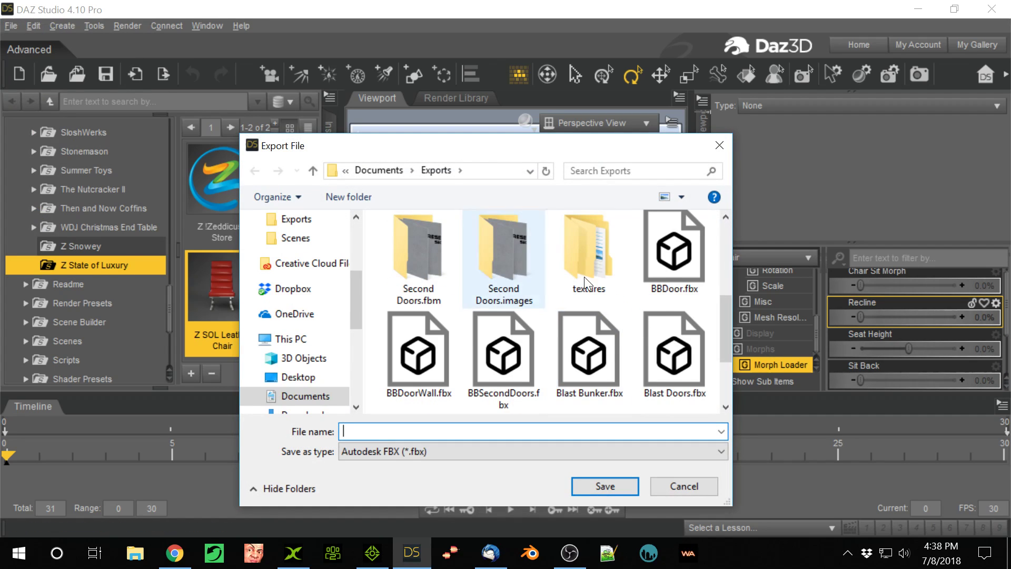
{"action": "scroll", "scroll_direction": "down", "scroll_amount": 3}
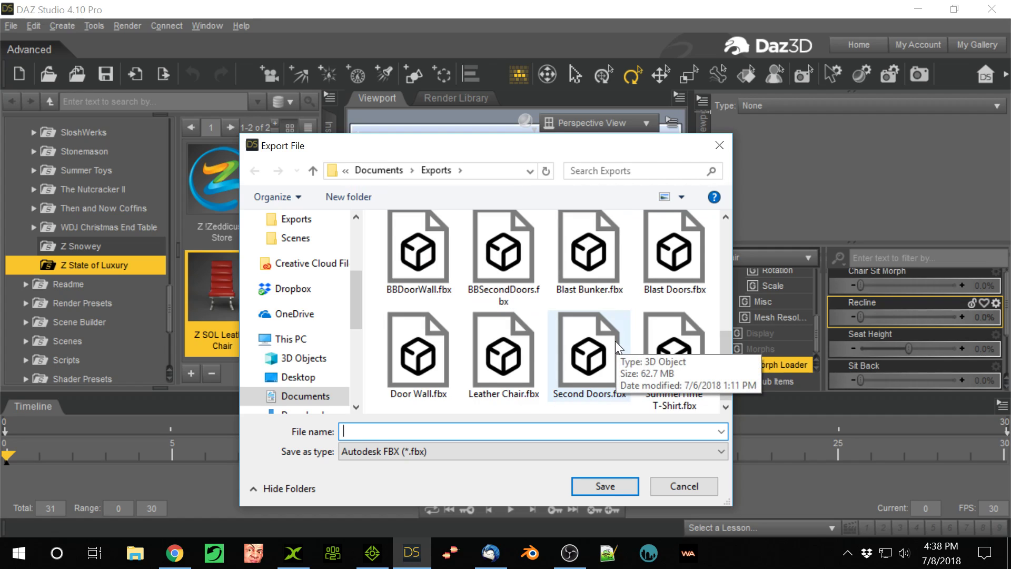
{"action": "left_click", "coordinate": [503, 351]}
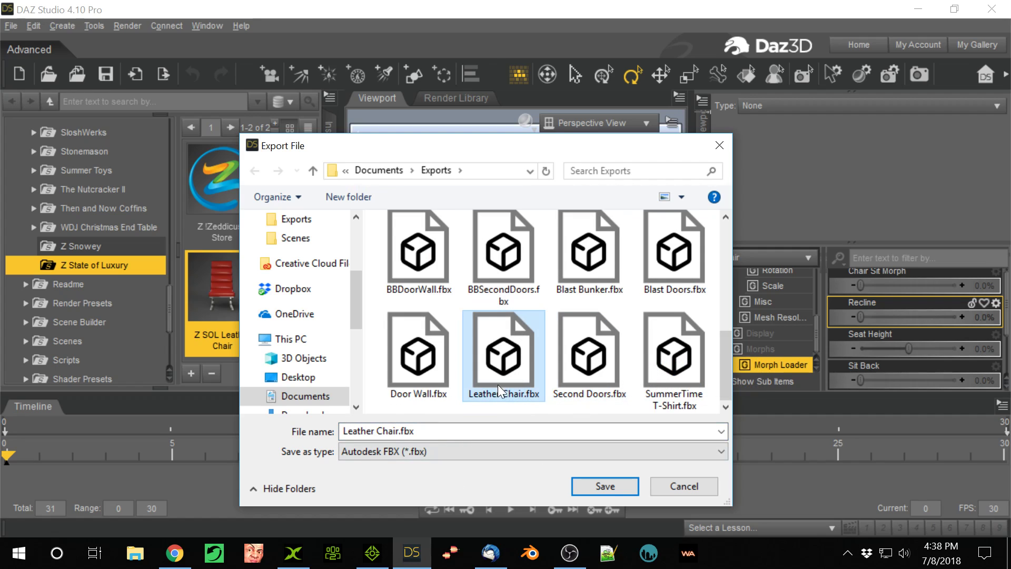
- Overwrite Leather Chair.fbx and expand the Chair prop to list its morphs
{"action": "left_click", "coordinate": [603, 486]}
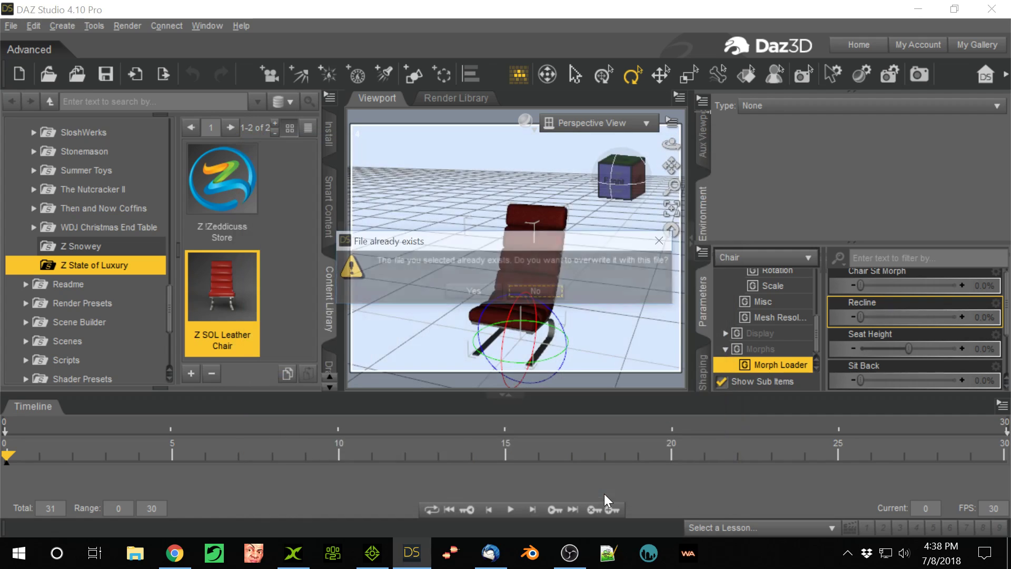
{"action": "left_click", "coordinate": [473, 291]}
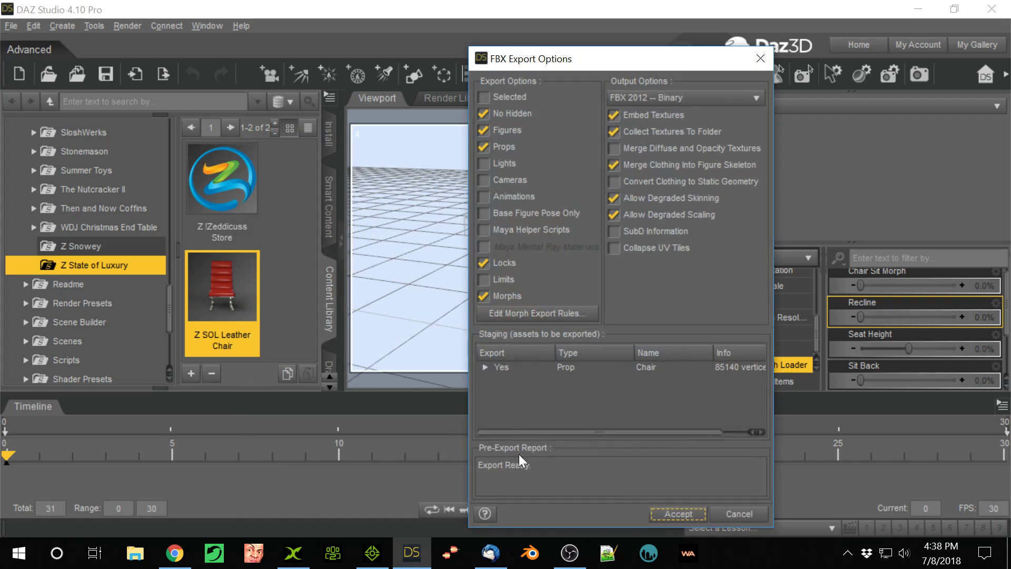
{"action": "left_click", "coordinate": [485, 367]}
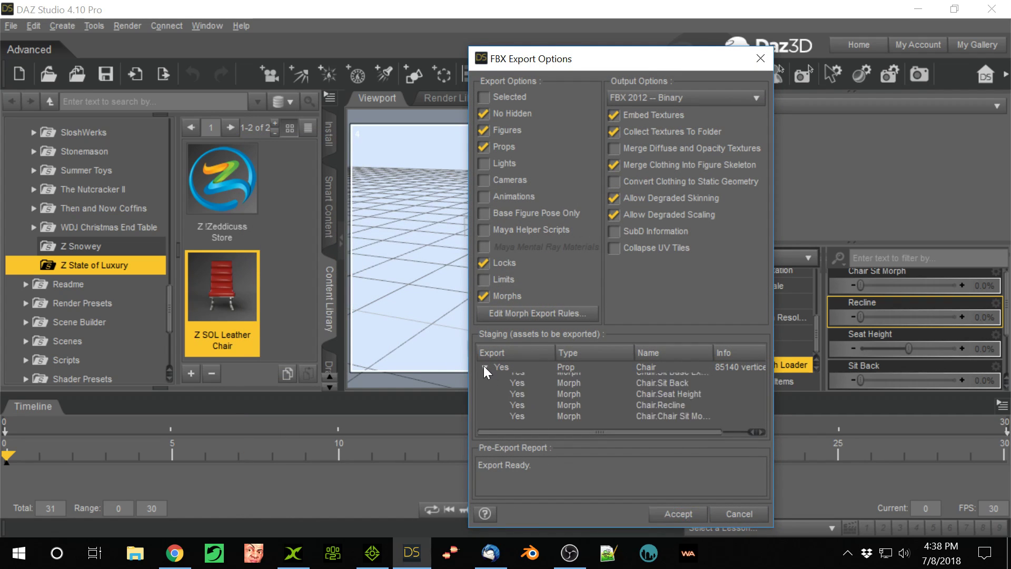
{"action": "scroll", "scroll_direction": "down", "scroll_amount": 3}
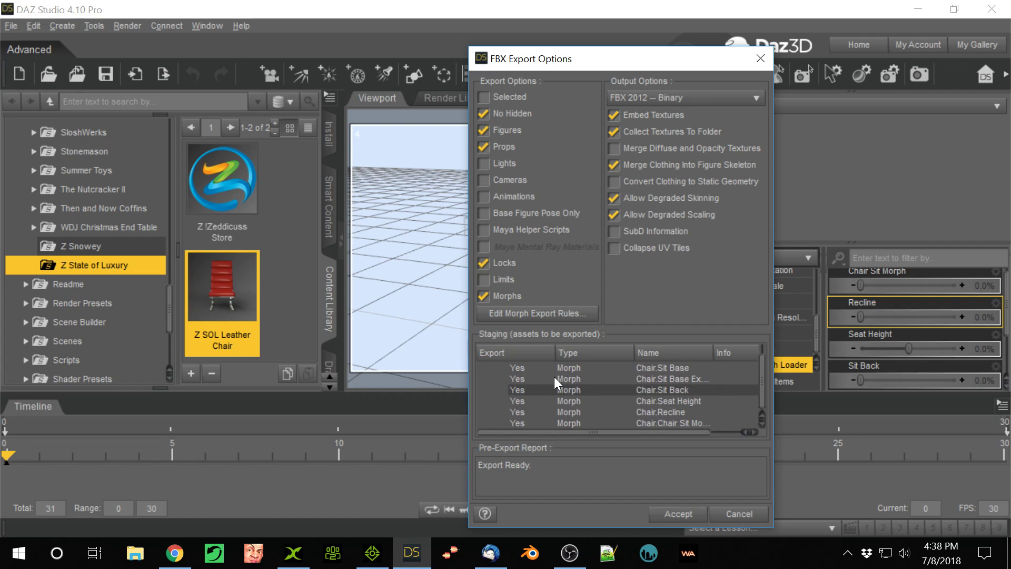
{"action": "mouse_move", "coordinate": [566, 388]}
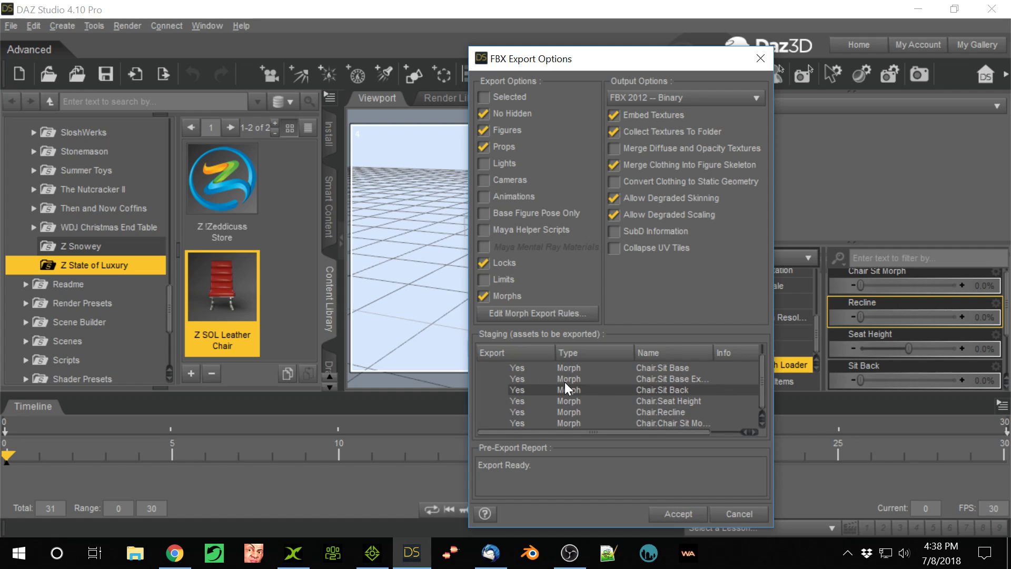
{"action": "mouse_move", "coordinate": [521, 373]}
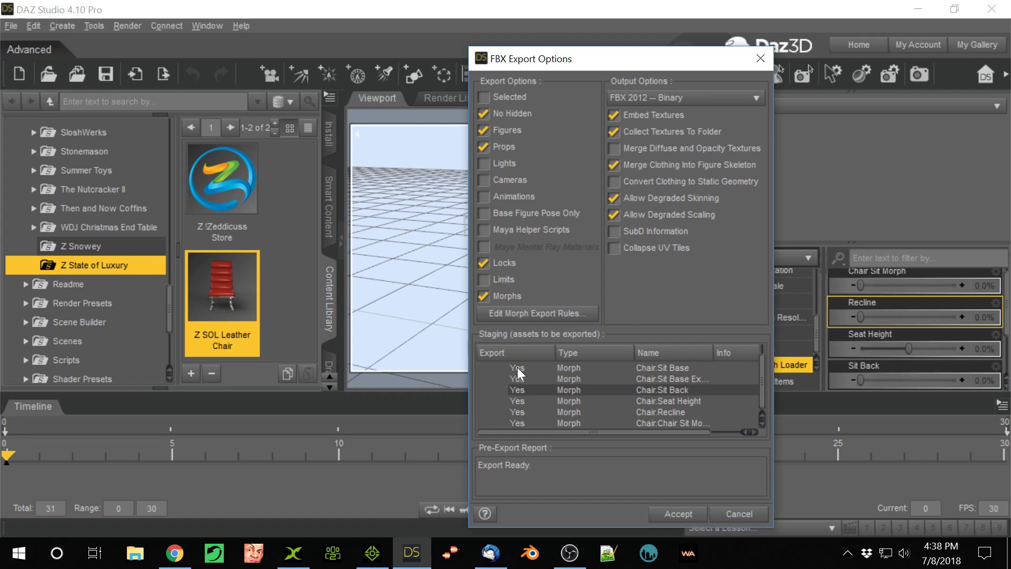
{"action": "mouse_move", "coordinate": [519, 410]}
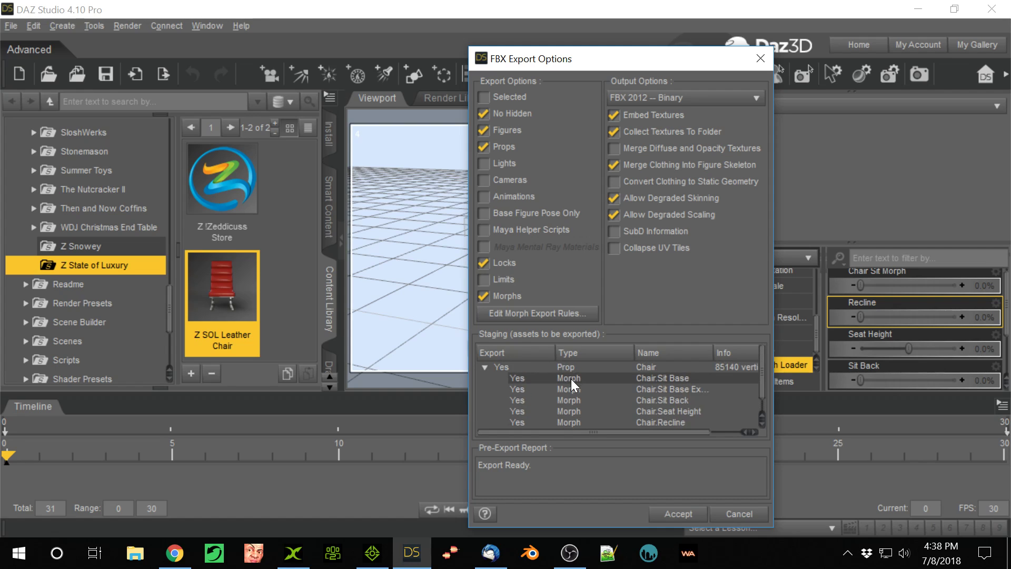
{"action": "mouse_move", "coordinate": [535, 284]}
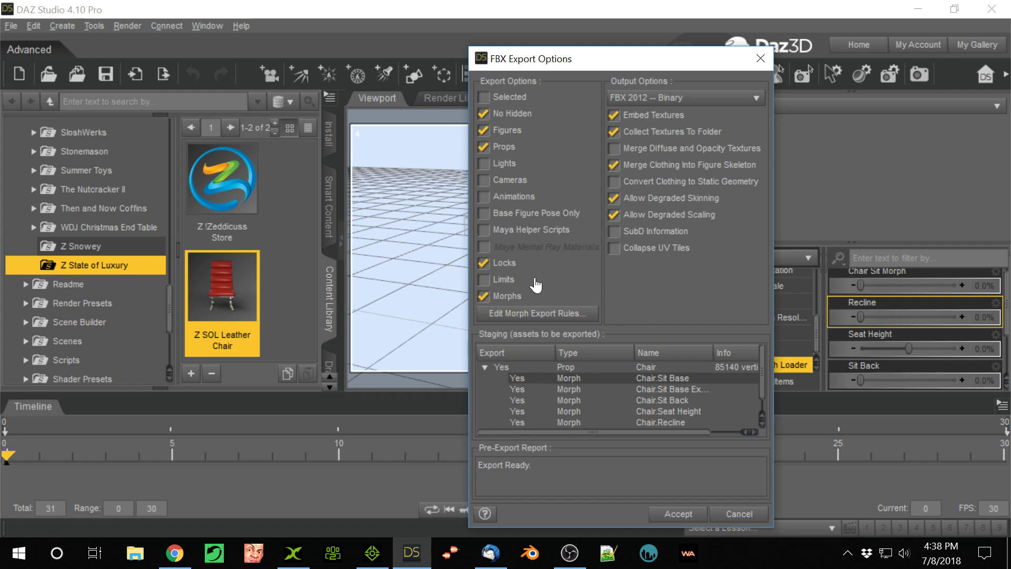
- Accept the default morph export rules and export the chair to Leather Chair.fbx
{"action": "left_click", "coordinate": [536, 313]}
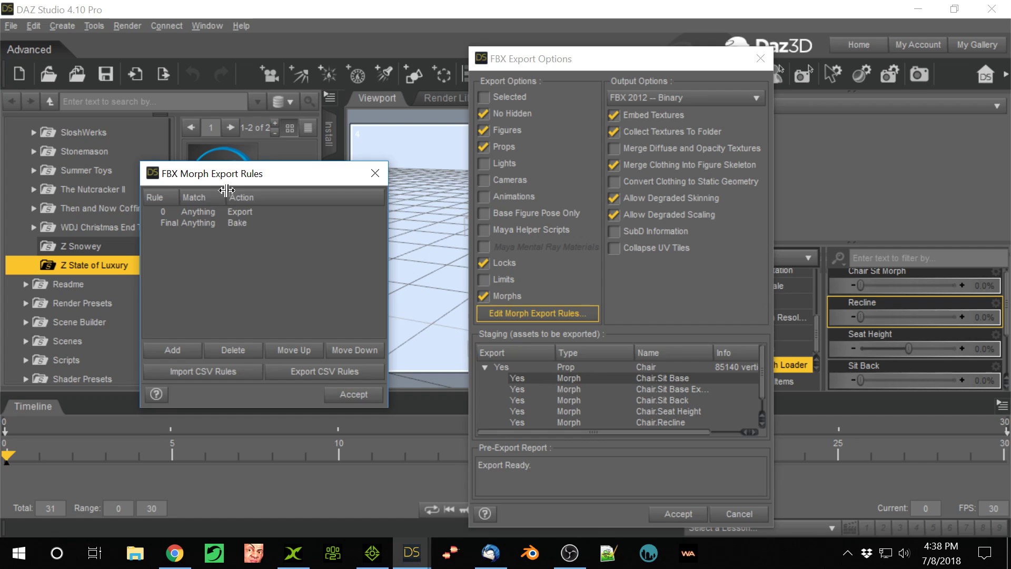
{"action": "mouse_move", "coordinate": [250, 223]}
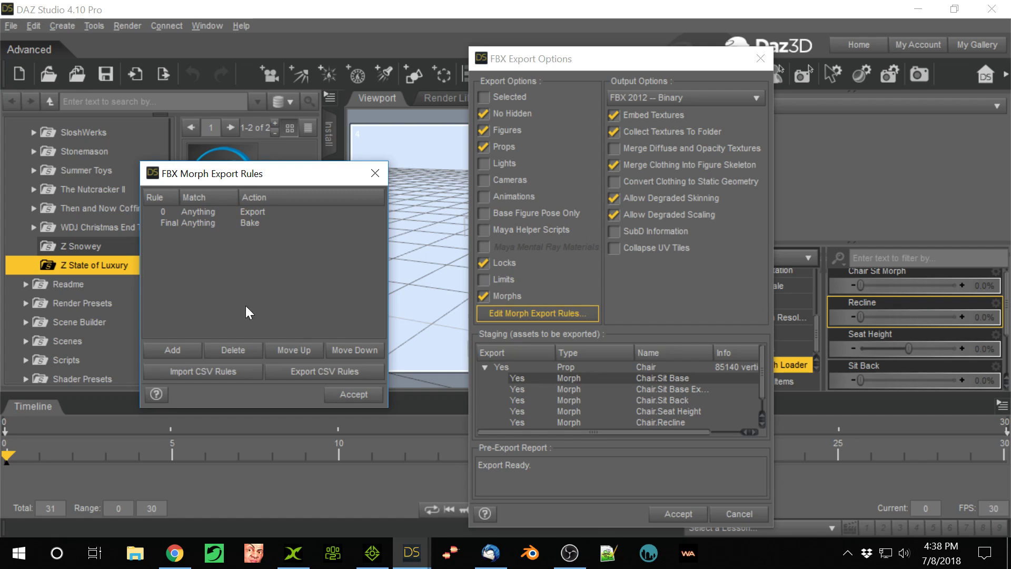
{"action": "mouse_move", "coordinate": [232, 221]}
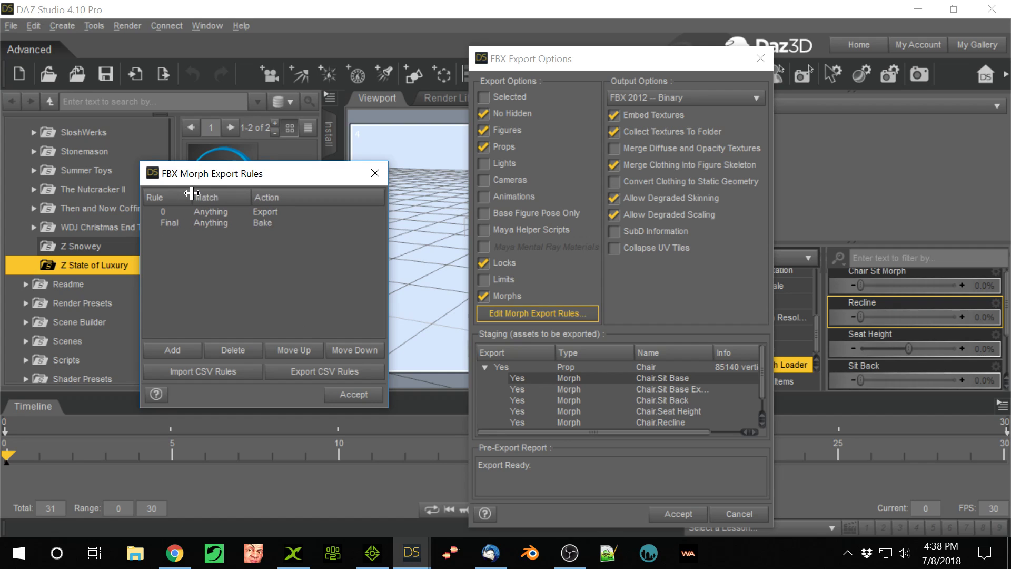
{"action": "mouse_move", "coordinate": [355, 224]}
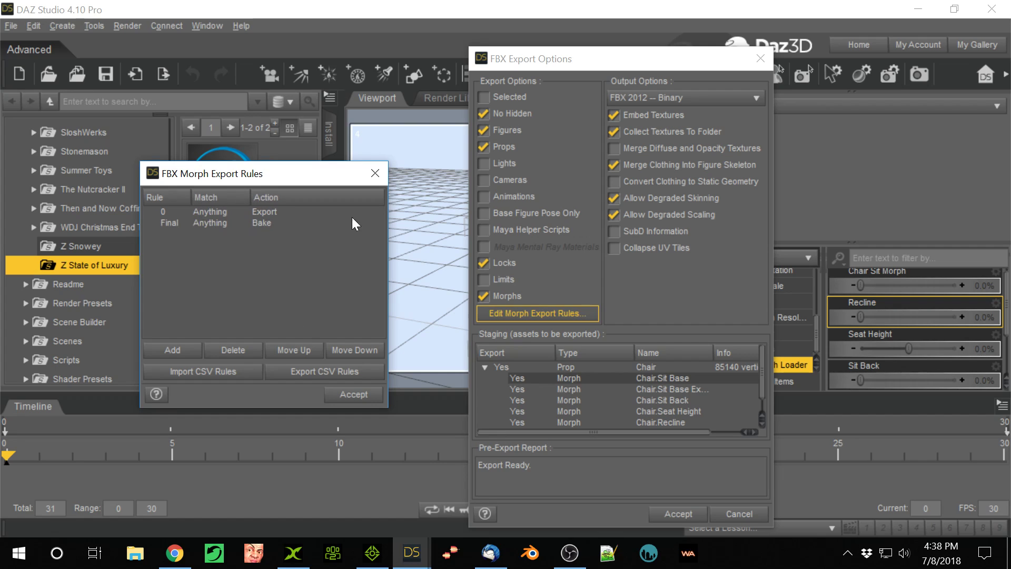
{"action": "mouse_move", "coordinate": [321, 287]}
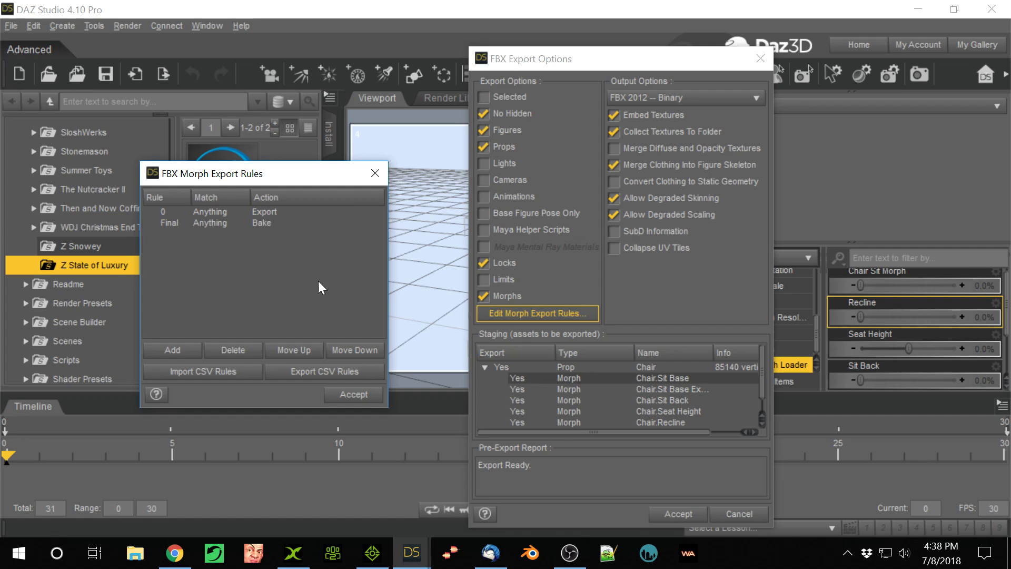
{"action": "mouse_move", "coordinate": [353, 394]}
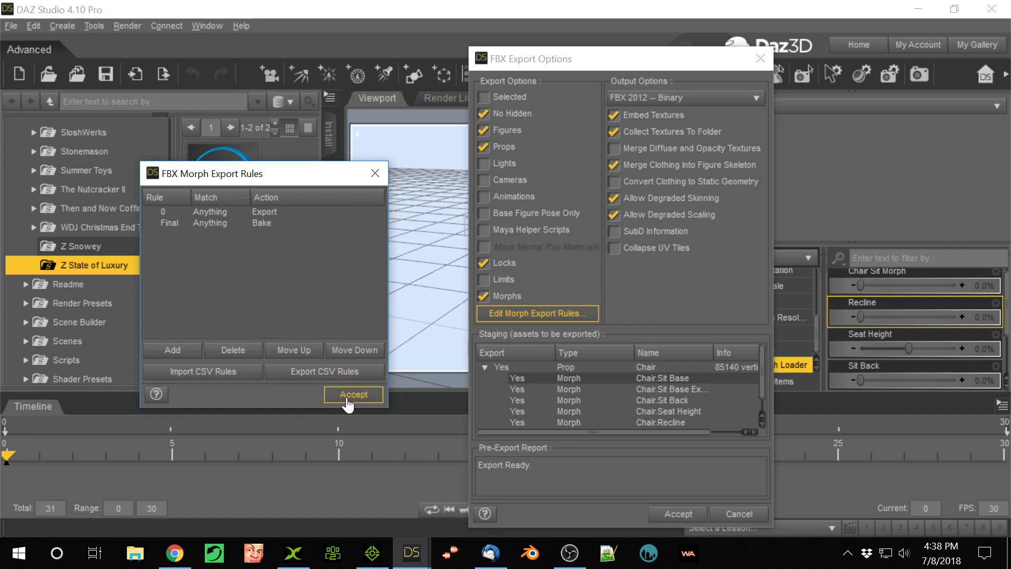
{"action": "mouse_move", "coordinate": [341, 356]}
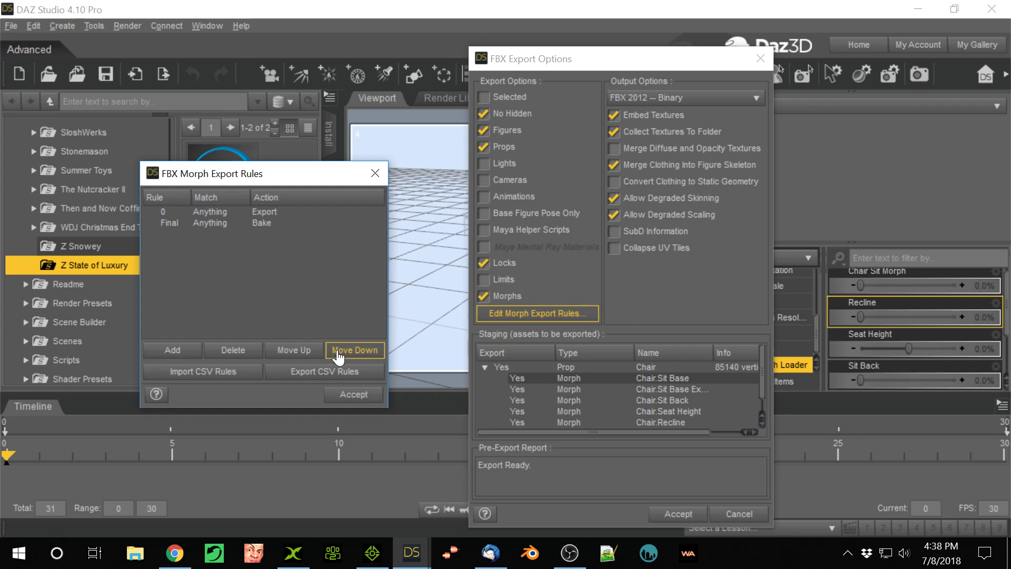
{"action": "left_click", "coordinate": [352, 394]}
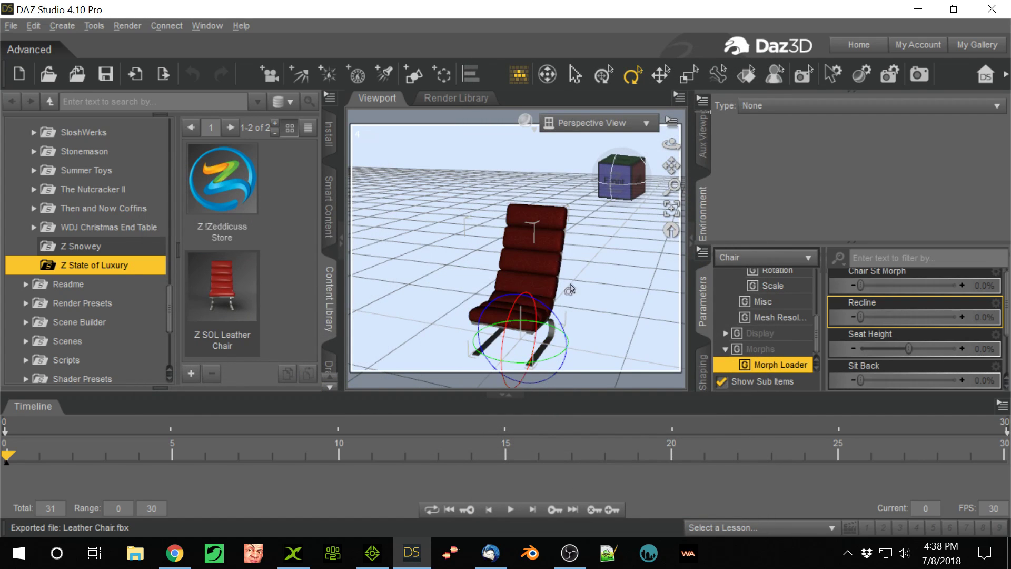
{"action": "mouse_move", "coordinate": [908, 34]}
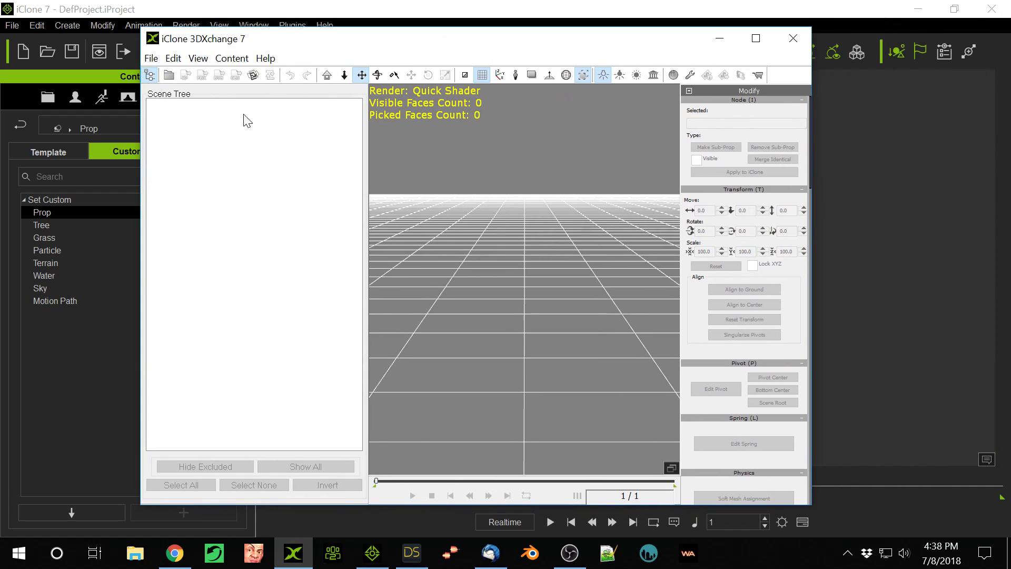
- Browse the Exports folder in 3DXchange to open a model file
{"action": "left_click", "coordinate": [151, 58]}
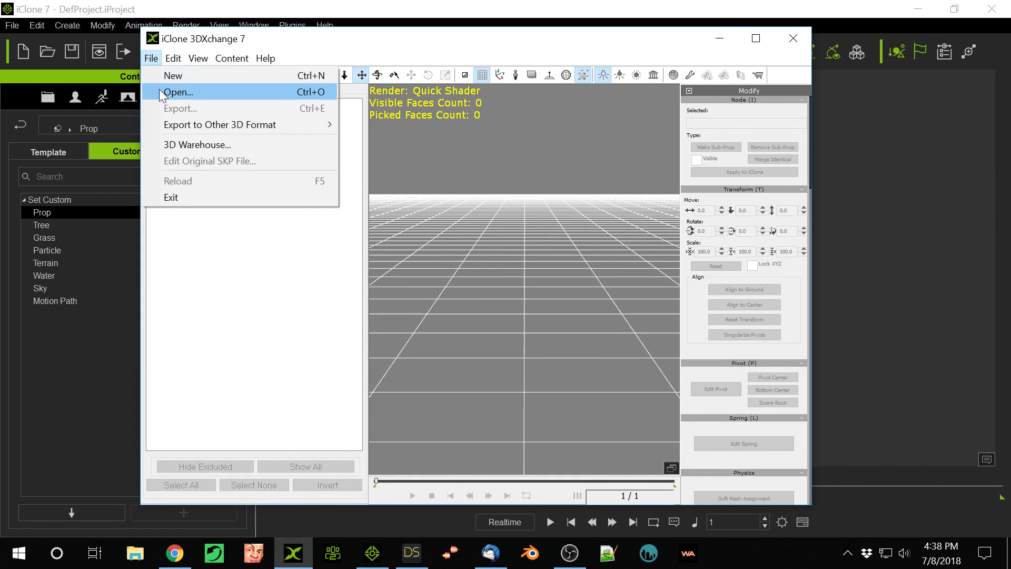
{"action": "left_click", "coordinate": [178, 92]}
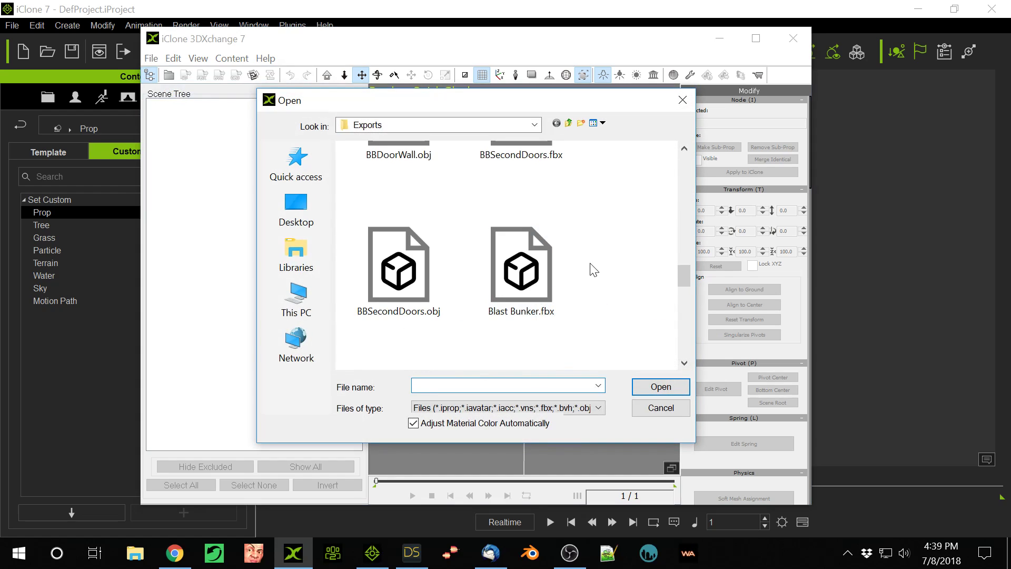
{"action": "scroll", "scroll_direction": "up", "scroll_amount": 3}
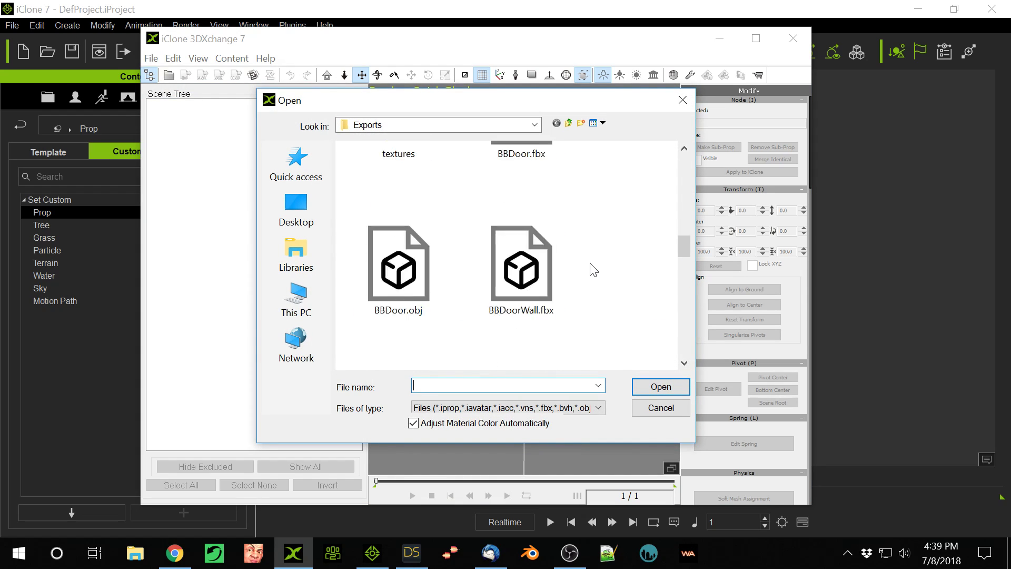
{"action": "scroll", "scroll_direction": "down", "scroll_amount": 3}
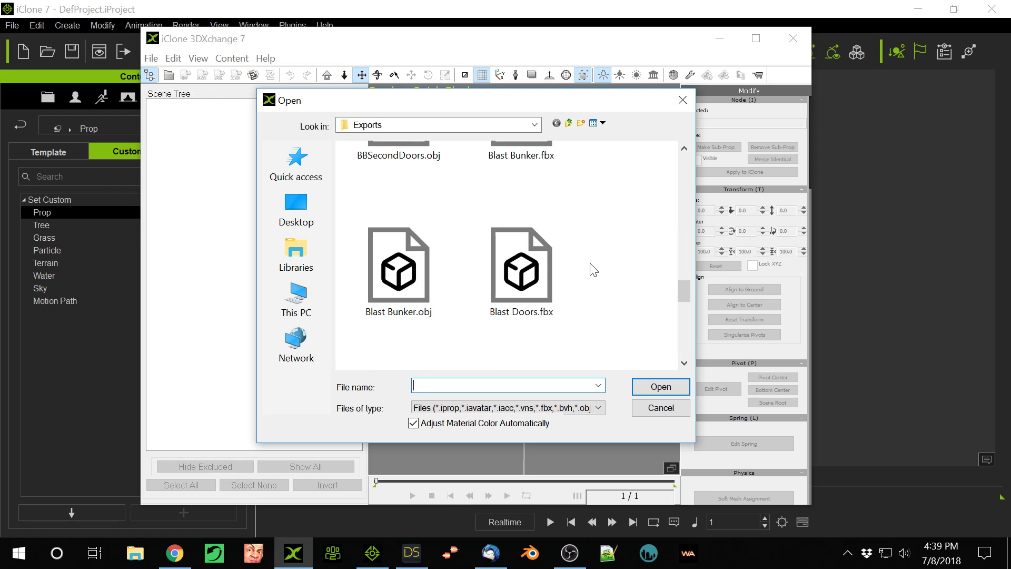
{"action": "scroll", "scroll_direction": "down", "scroll_amount": 3}
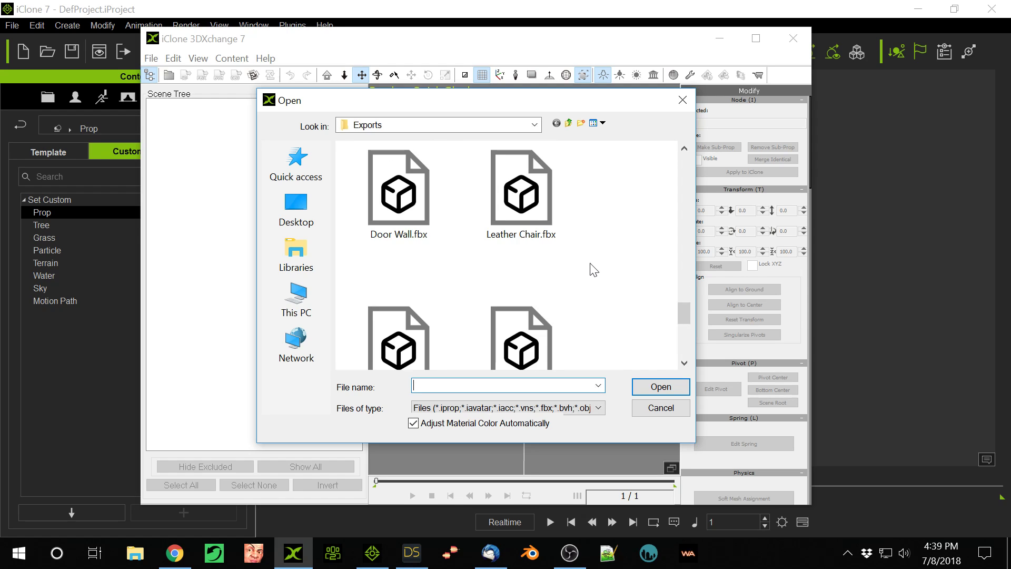
- Open Leather Chair.fbx and apply the chair to iClone
{"action": "left_click", "coordinate": [659, 386]}
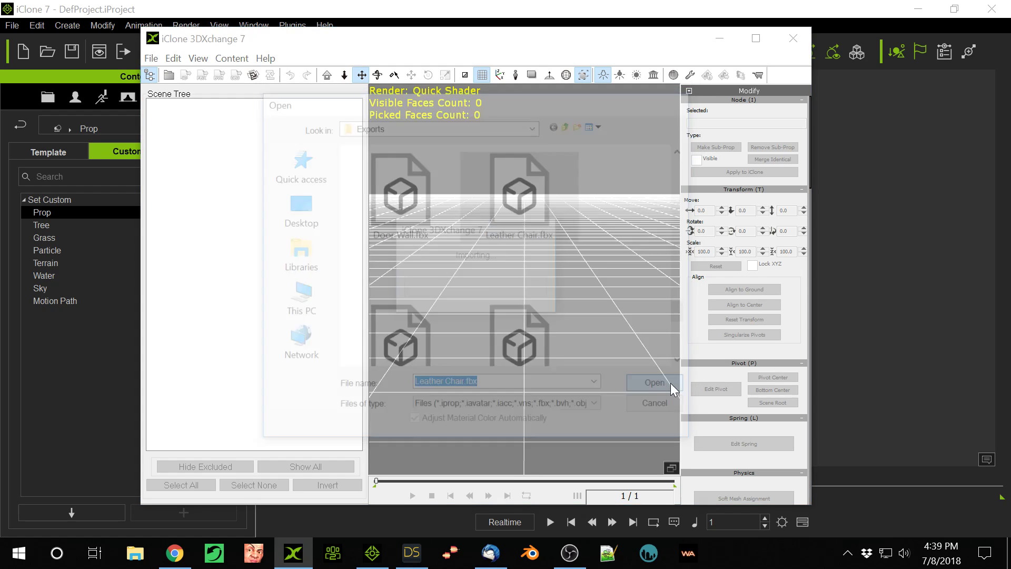
{"action": "left_click", "coordinate": [653, 382]}
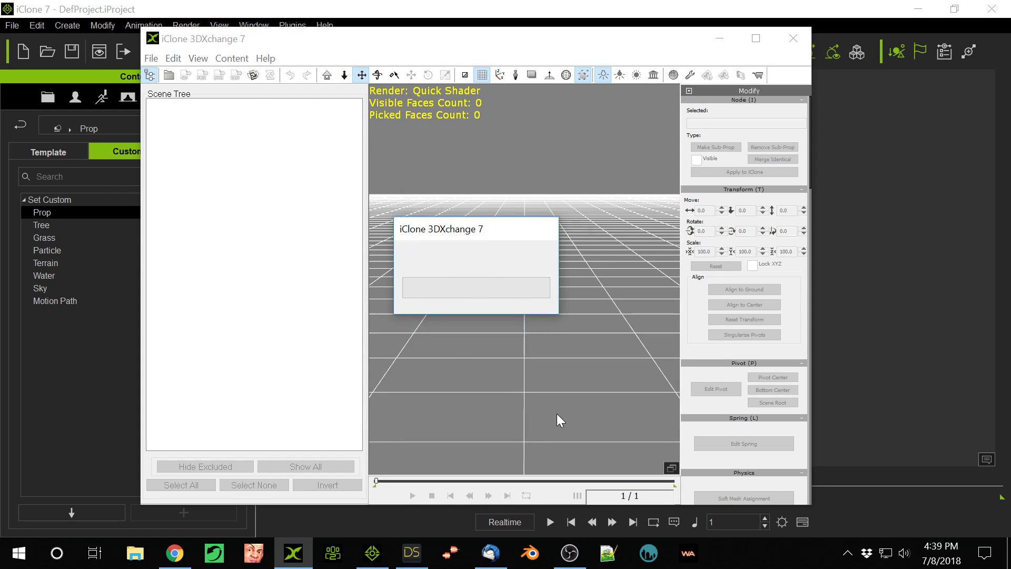
{"action": "mouse_move", "coordinate": [497, 186]}
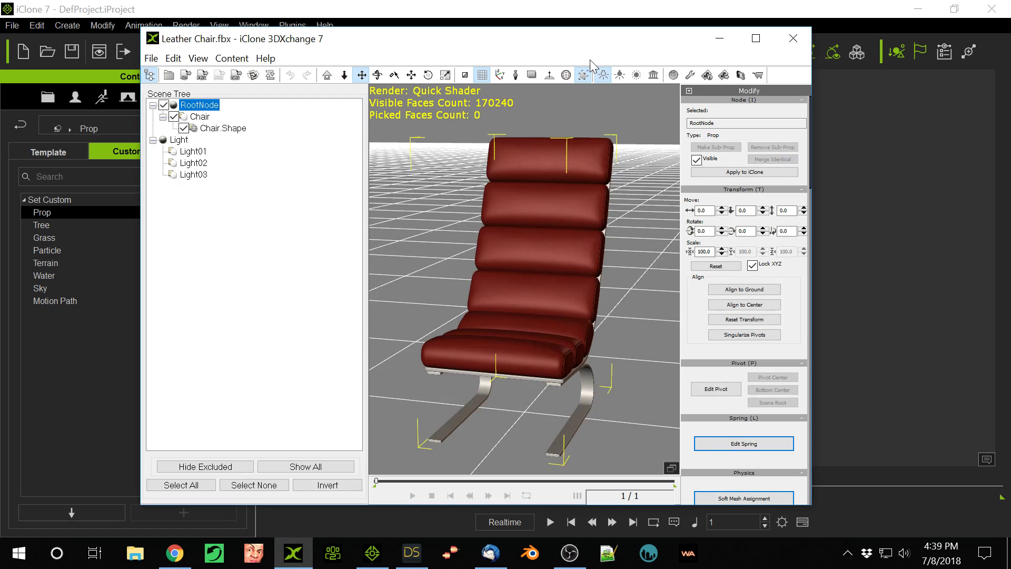
{"action": "left_click", "coordinate": [743, 171]}
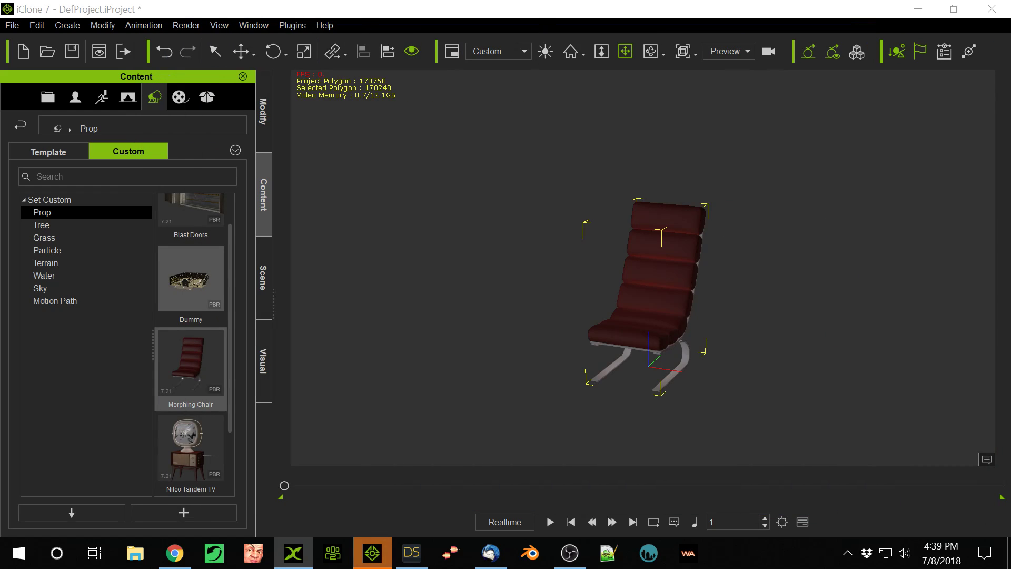
{"action": "mouse_move", "coordinate": [721, 330]}
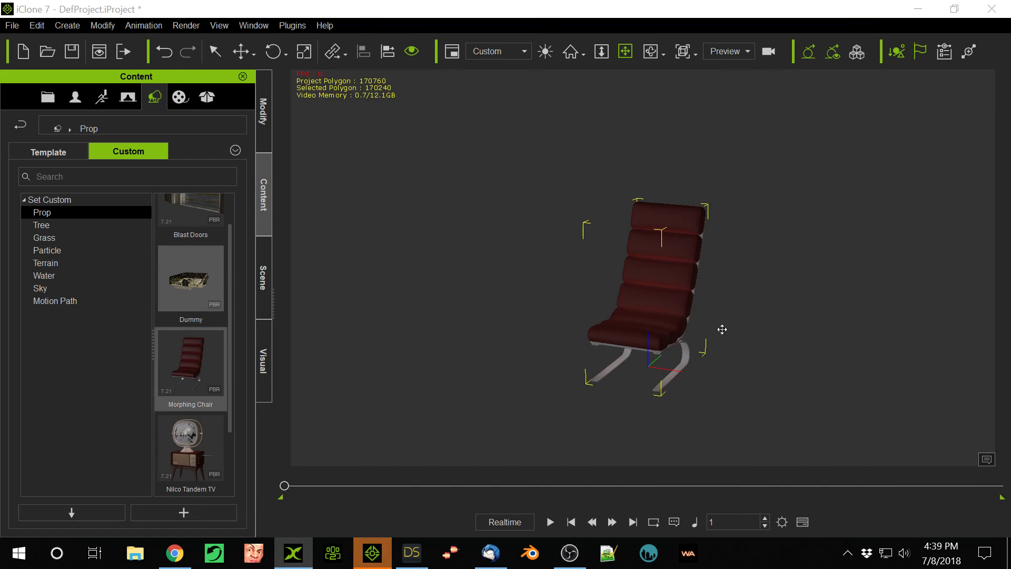
{"action": "mouse_move", "coordinate": [487, 330]}
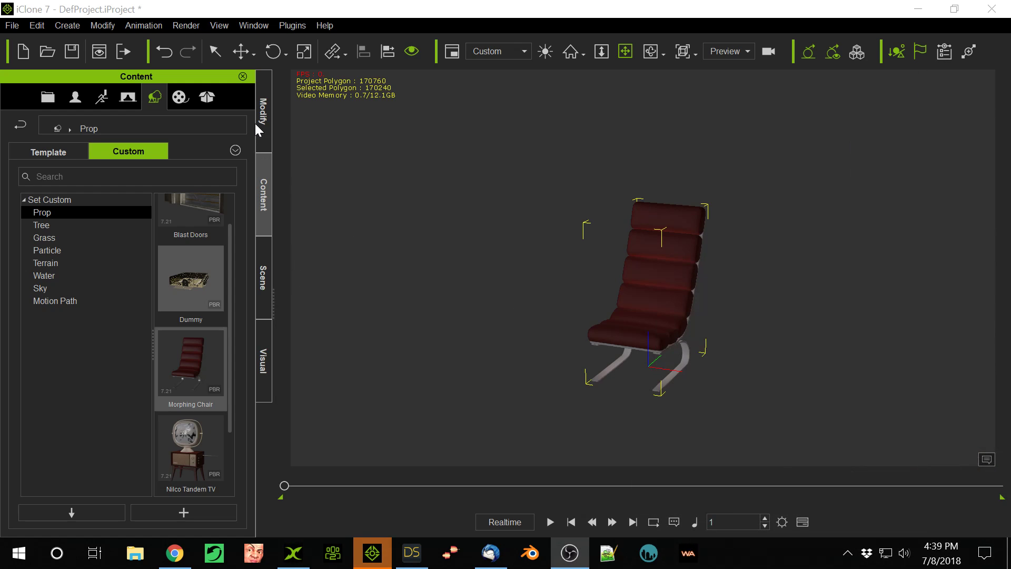
- Show the Leather Chair prop's Modify settings with its default transform values
{"action": "left_click", "coordinate": [263, 109]}
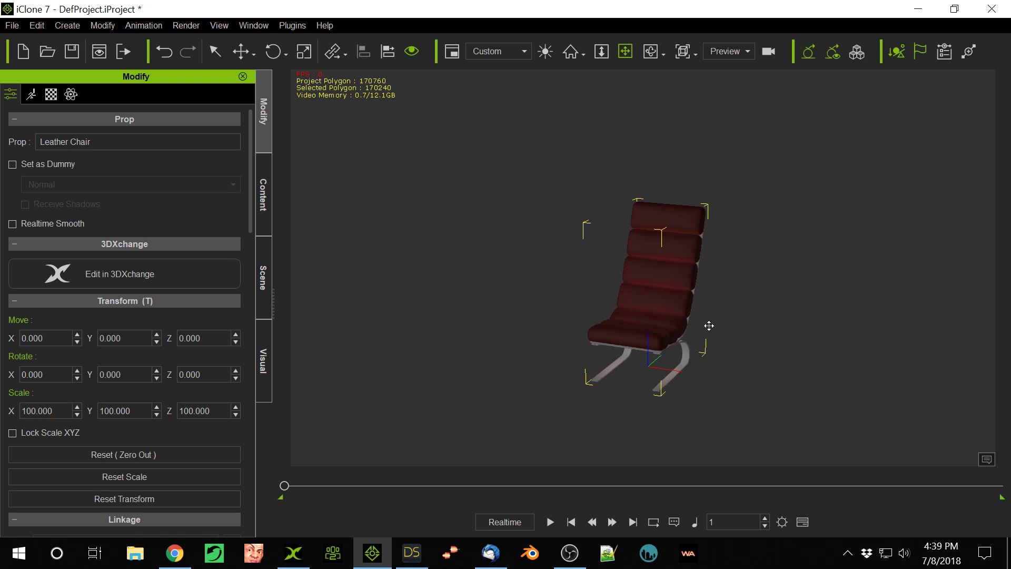
- Launch Morph Creator from the chair's Motion tab to detect its morphs
{"action": "left_click", "coordinate": [31, 94]}
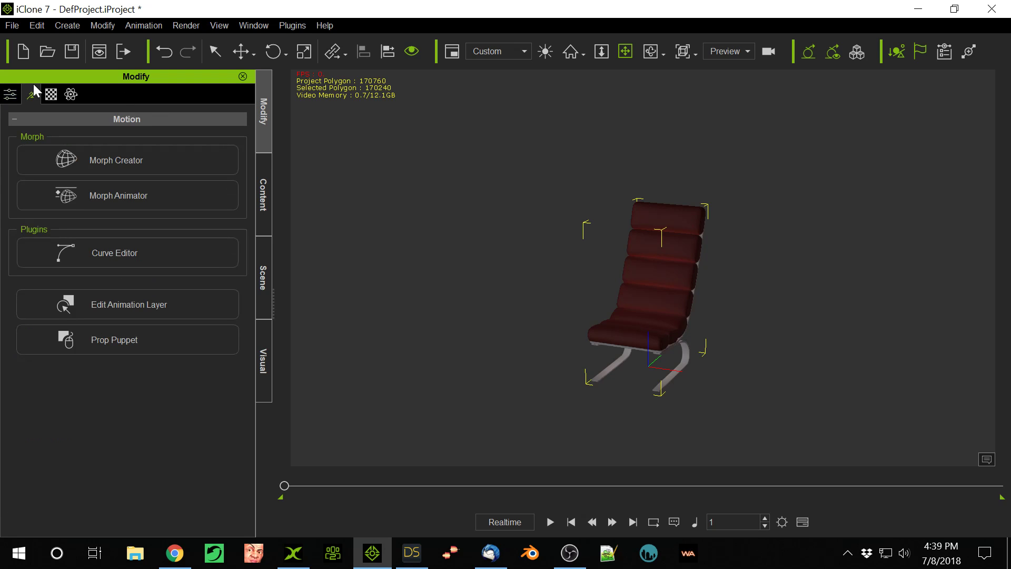
{"action": "mouse_move", "coordinate": [31, 95]}
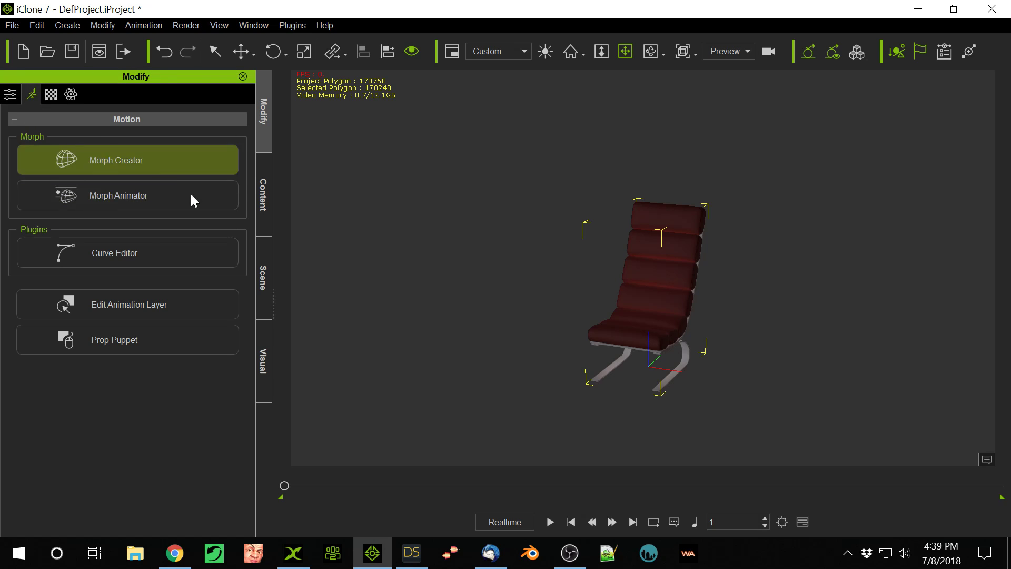
{"action": "mouse_move", "coordinate": [131, 167]}
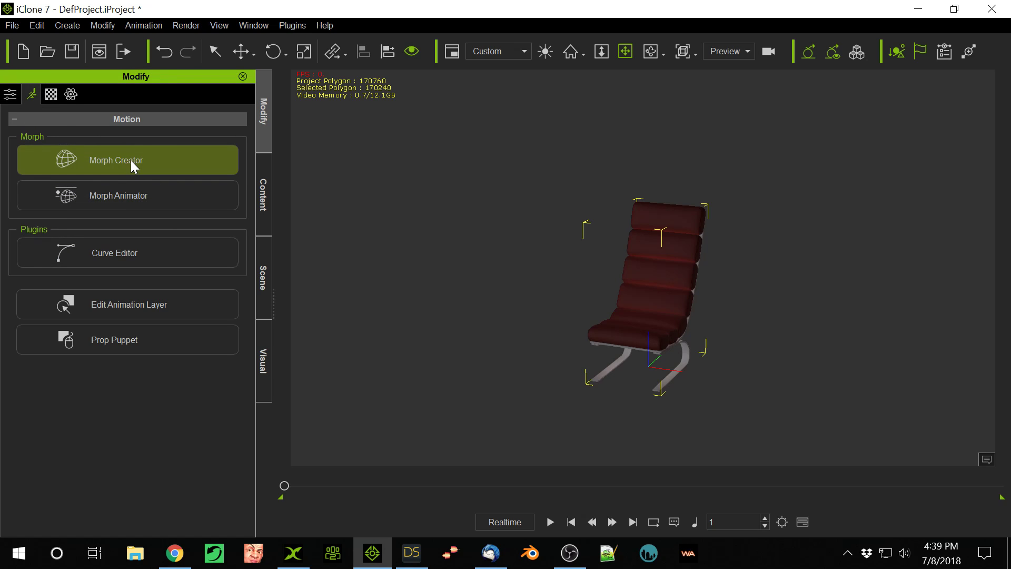
{"action": "mouse_move", "coordinate": [177, 153]}
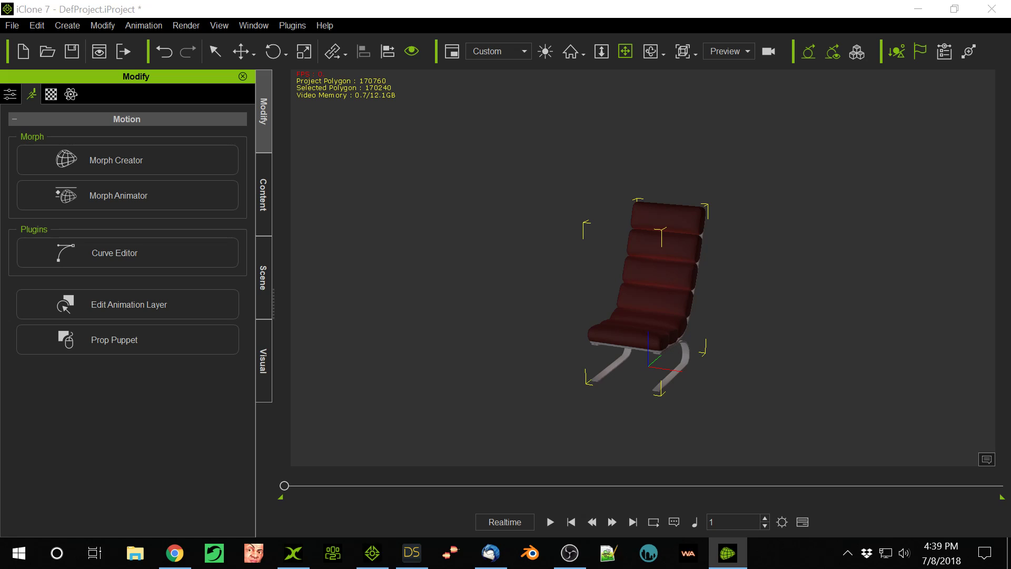
{"action": "left_click", "coordinate": [116, 160]}
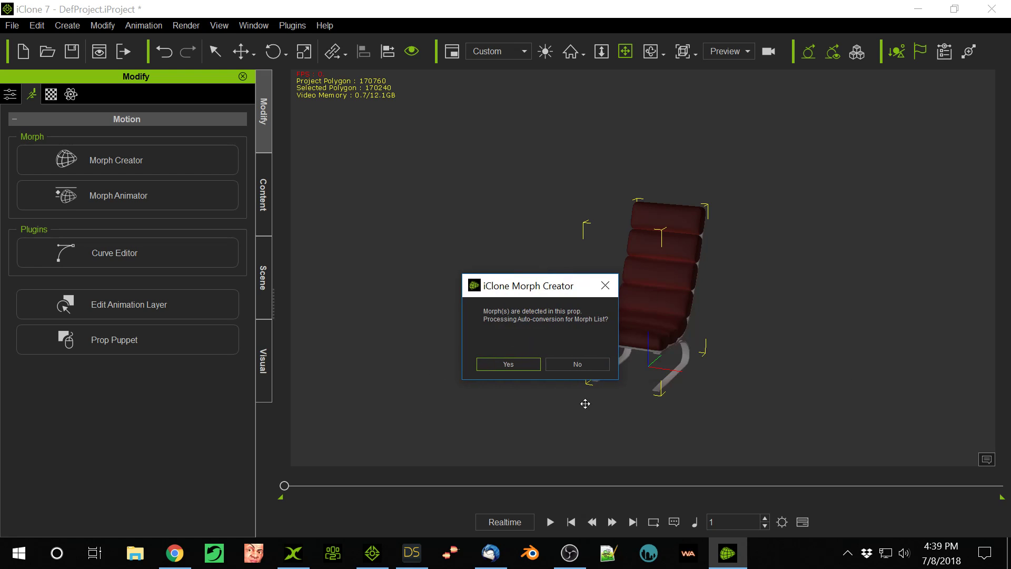
{"action": "mouse_move", "coordinate": [532, 403]}
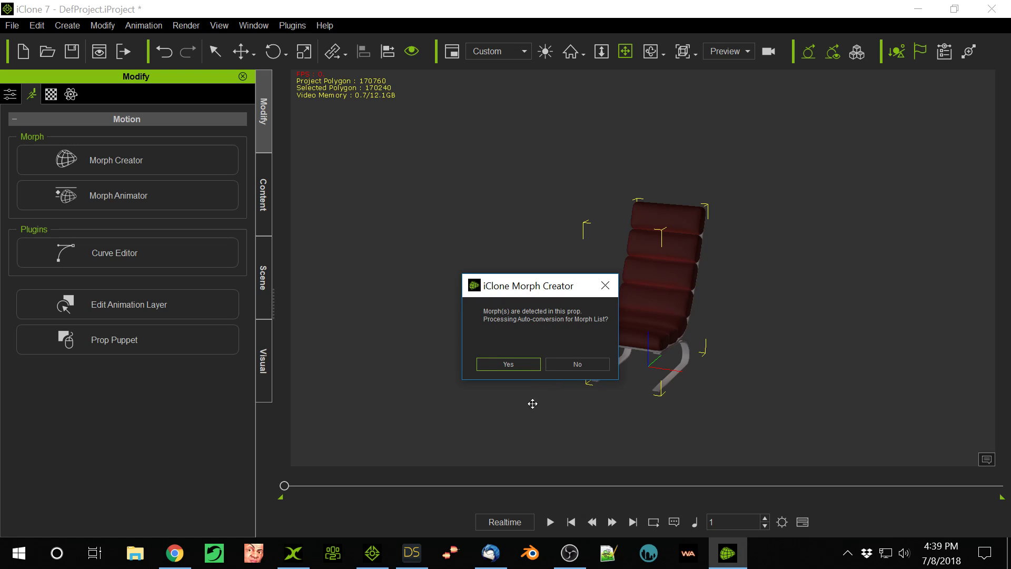
{"action": "mouse_move", "coordinate": [488, 345]}
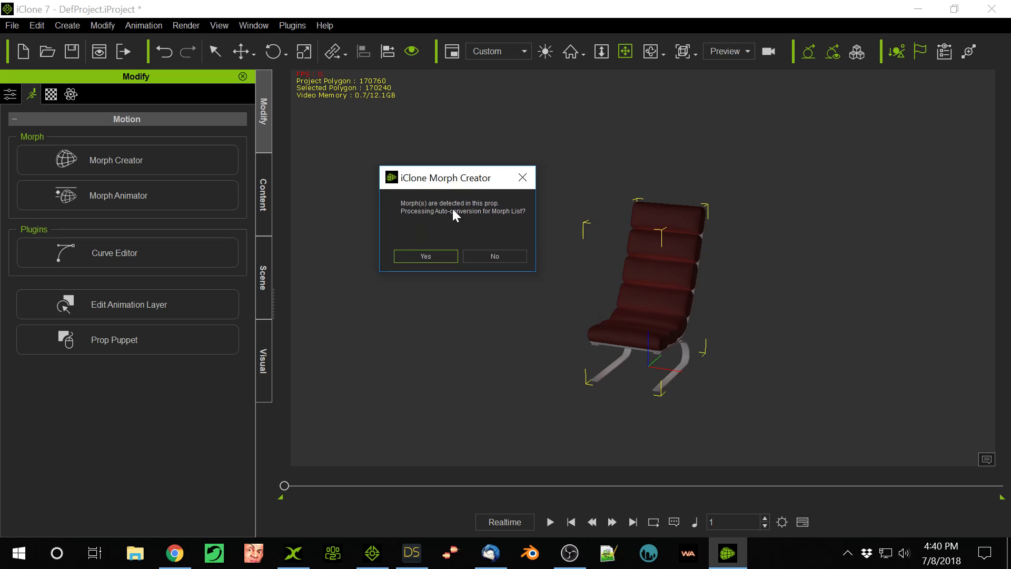
{"action": "mouse_move", "coordinate": [514, 226]}
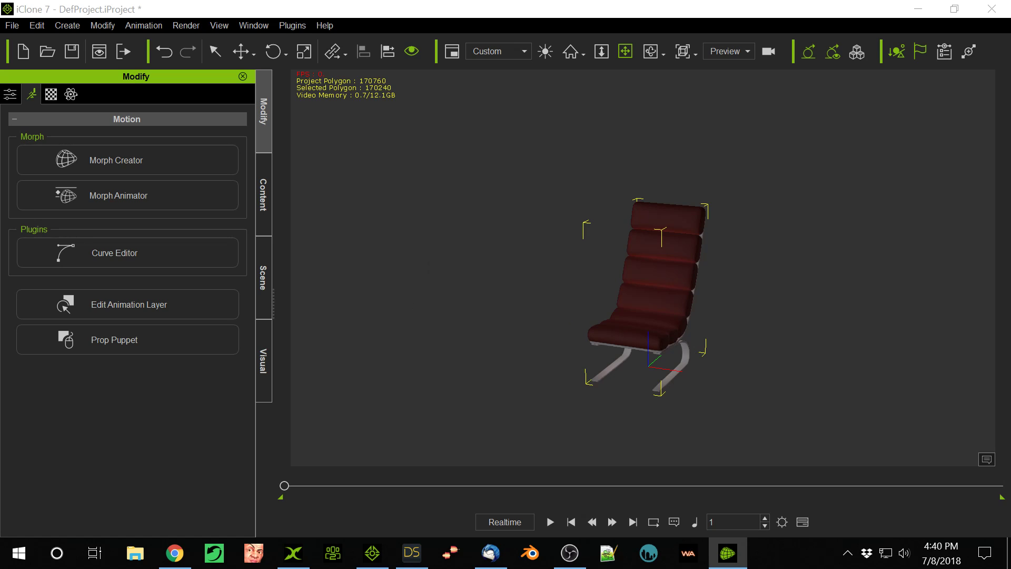
- Open the chair in Morph Creator, listing morphs like Chair Sit Base and Sit Back
{"action": "left_click", "coordinate": [117, 160]}
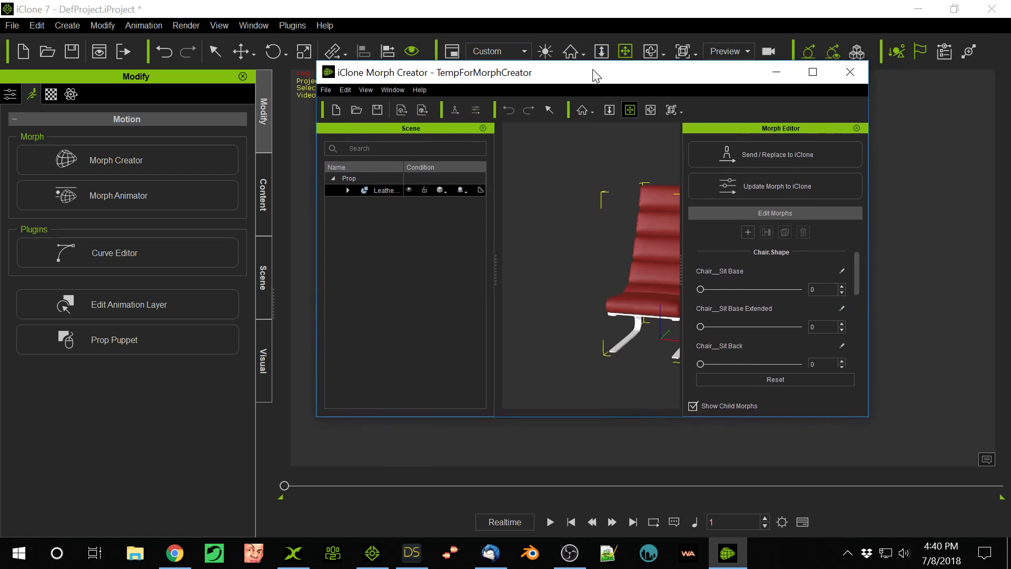
- Maximize Morph Creator to review the six chair morphs, including Seat Height and Recline
{"action": "left_click", "coordinate": [811, 72]}
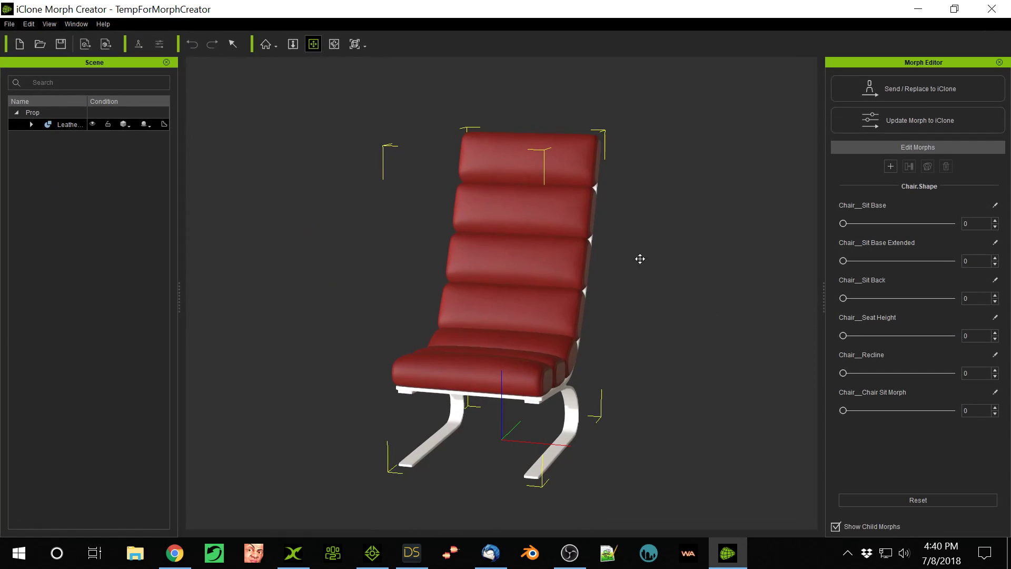
{"action": "mouse_move", "coordinate": [473, 164]}
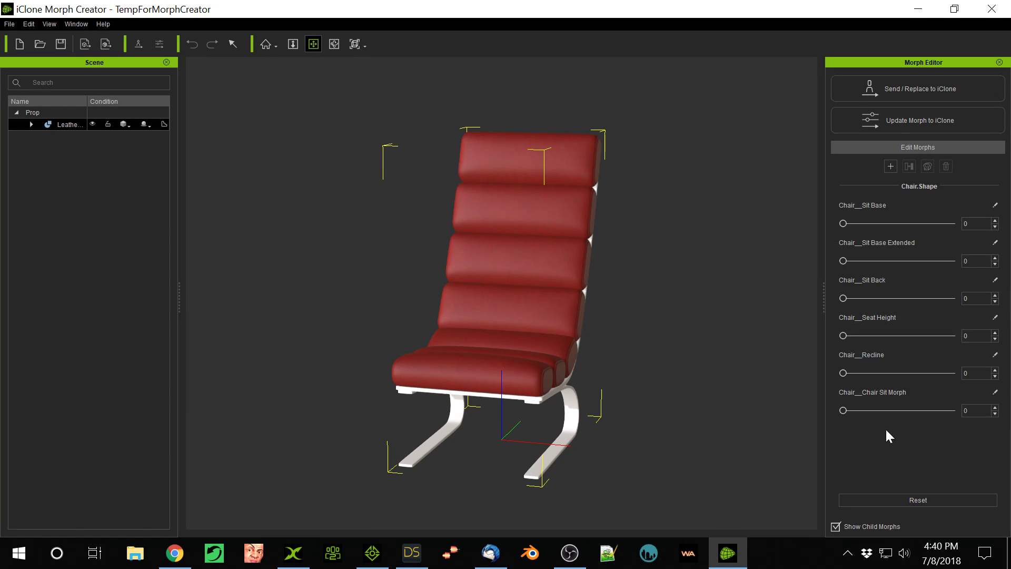
{"action": "mouse_move", "coordinate": [844, 235]}
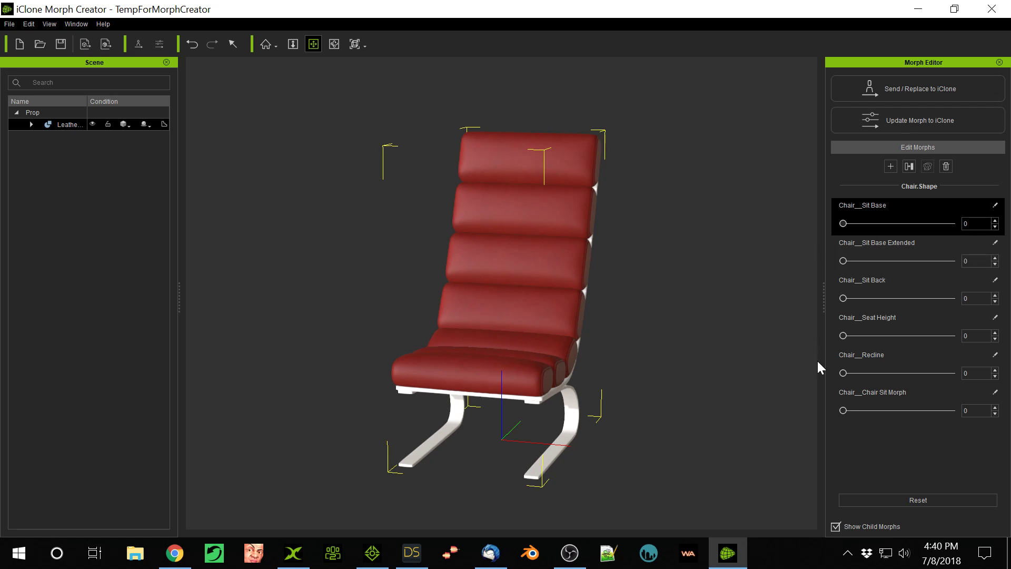
{"action": "mouse_move", "coordinate": [848, 336]}
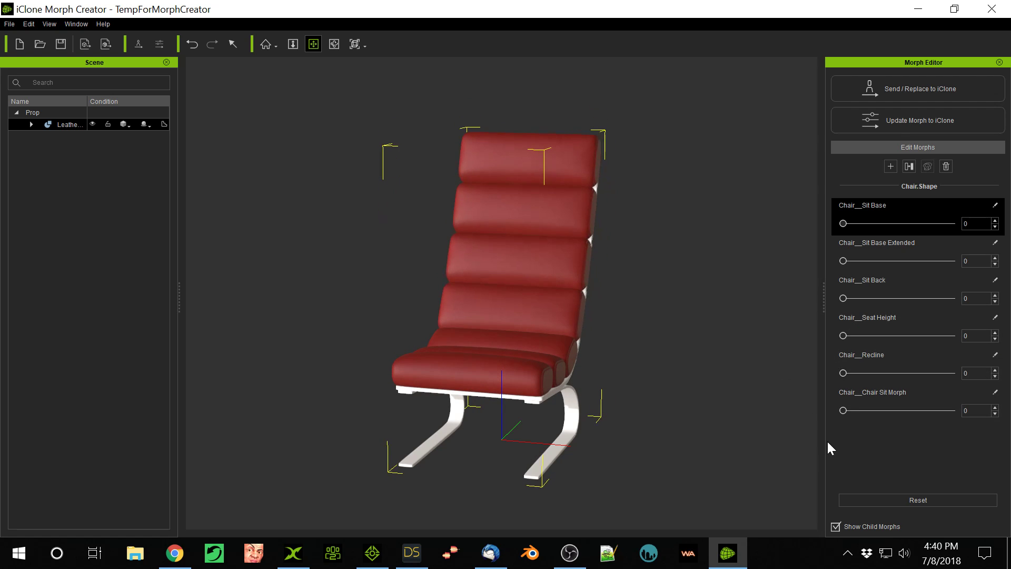
{"action": "mouse_move", "coordinate": [842, 410]}
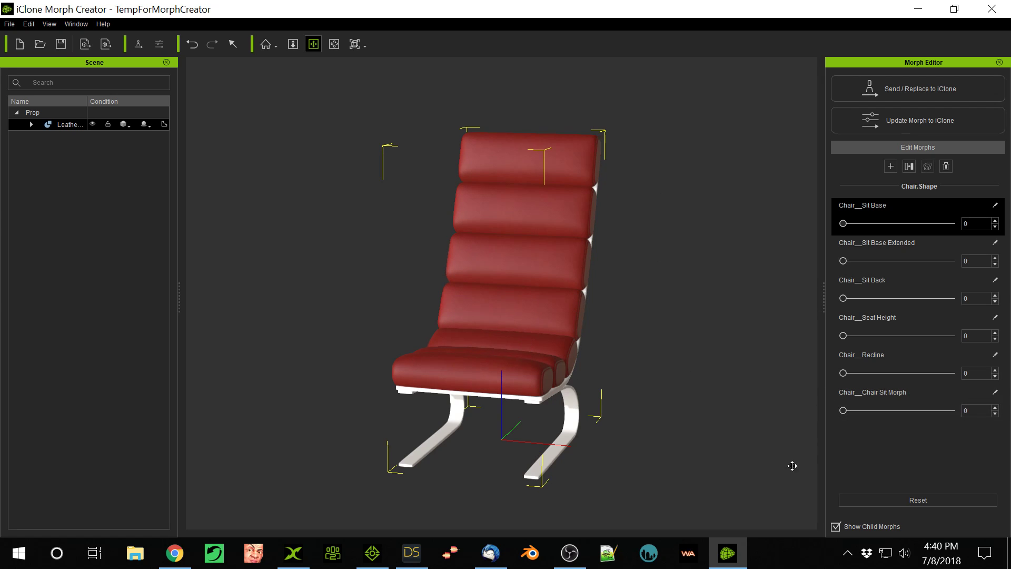
{"action": "mouse_move", "coordinate": [872, 121]}
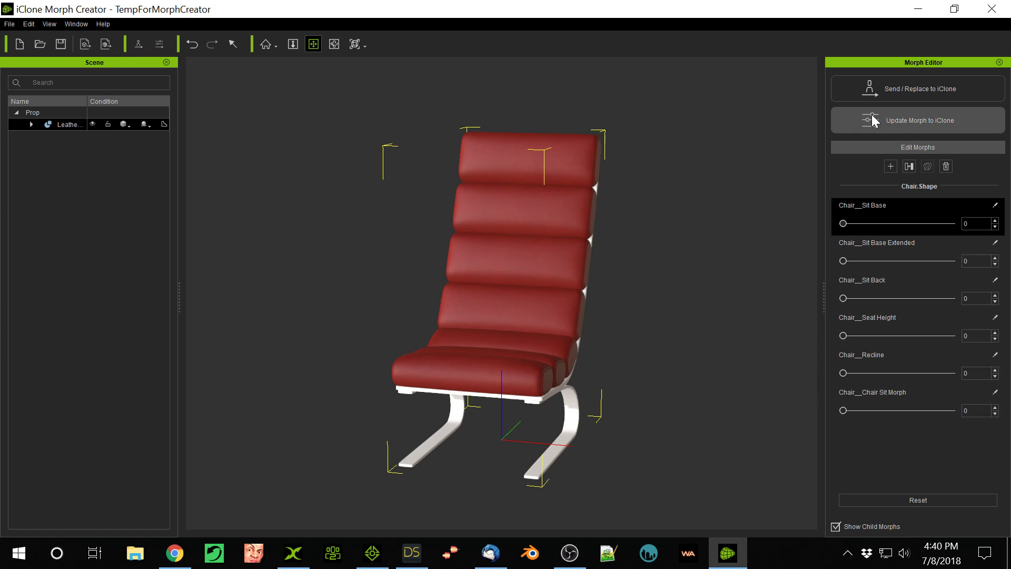
{"action": "mouse_move", "coordinate": [896, 403]}
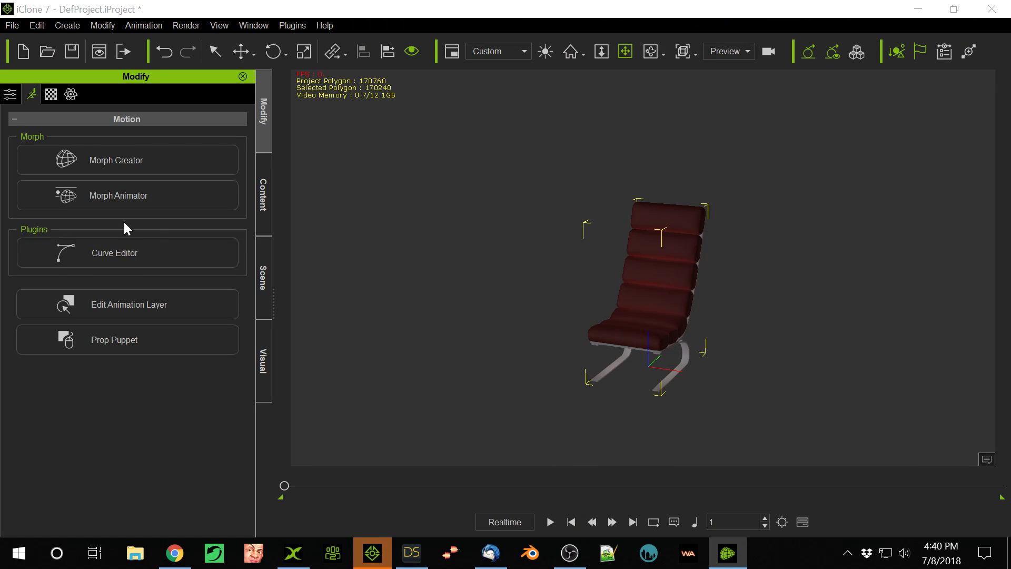
- Open Morph Animator for the chair and raise Recline to 100
{"action": "left_click", "coordinate": [118, 195]}
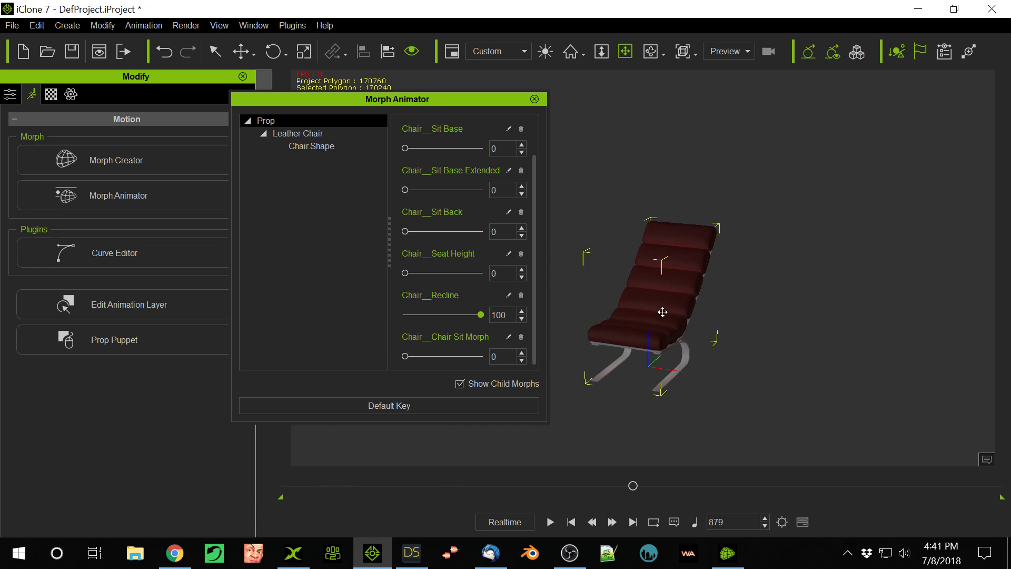
{"action": "mouse_move", "coordinate": [763, 256]}
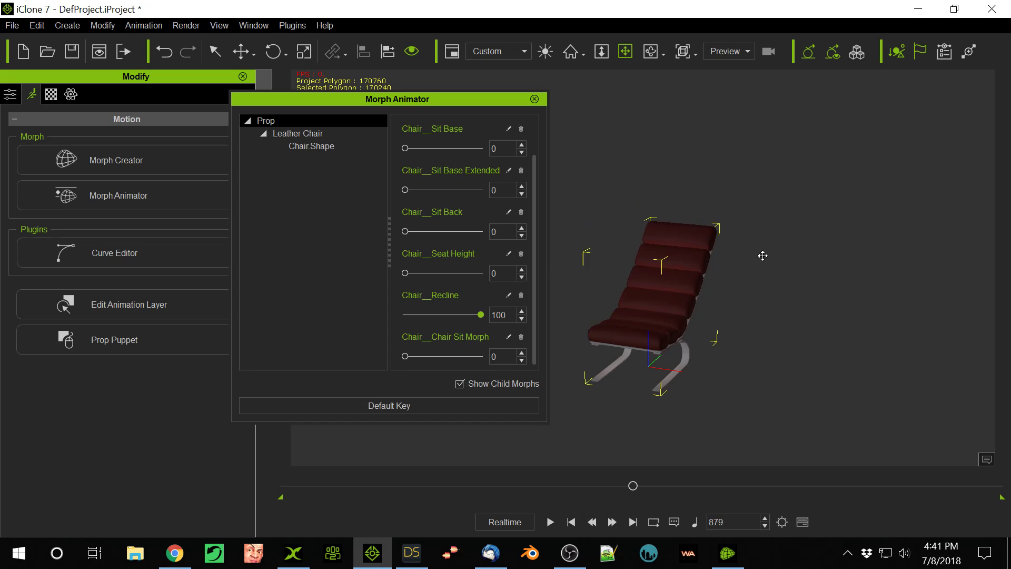
{"action": "mouse_move", "coordinate": [416, 358]}
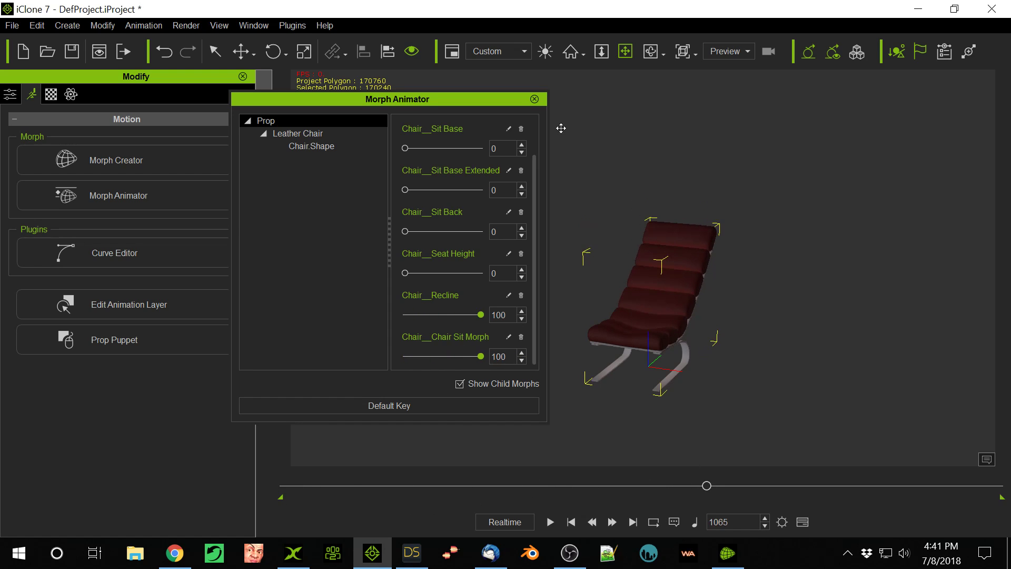
- Close Morph Animator and browse the Content library's custom props to find Morphing Chair
{"action": "left_click", "coordinate": [534, 99]}
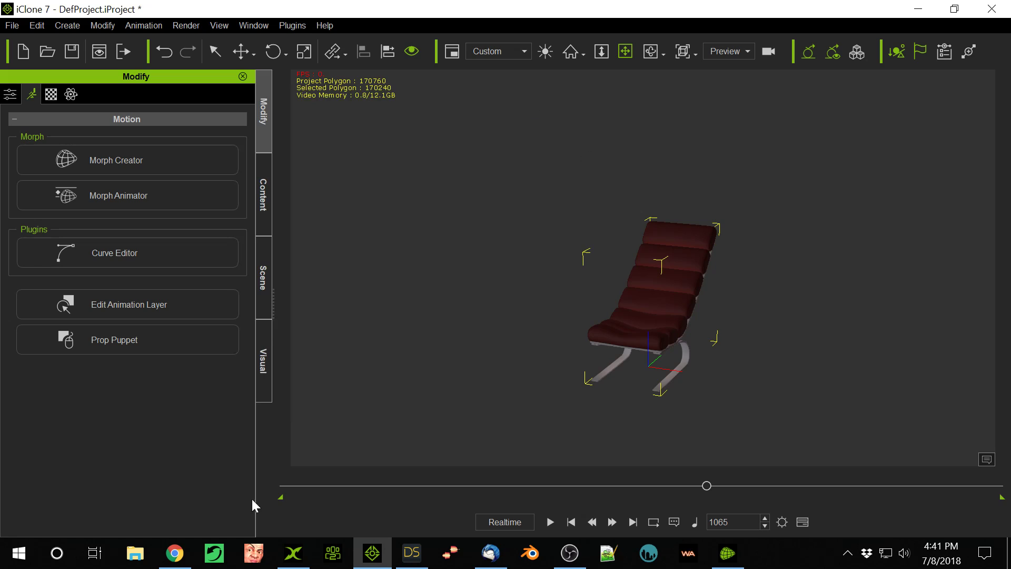
{"action": "mouse_move", "coordinate": [263, 196]}
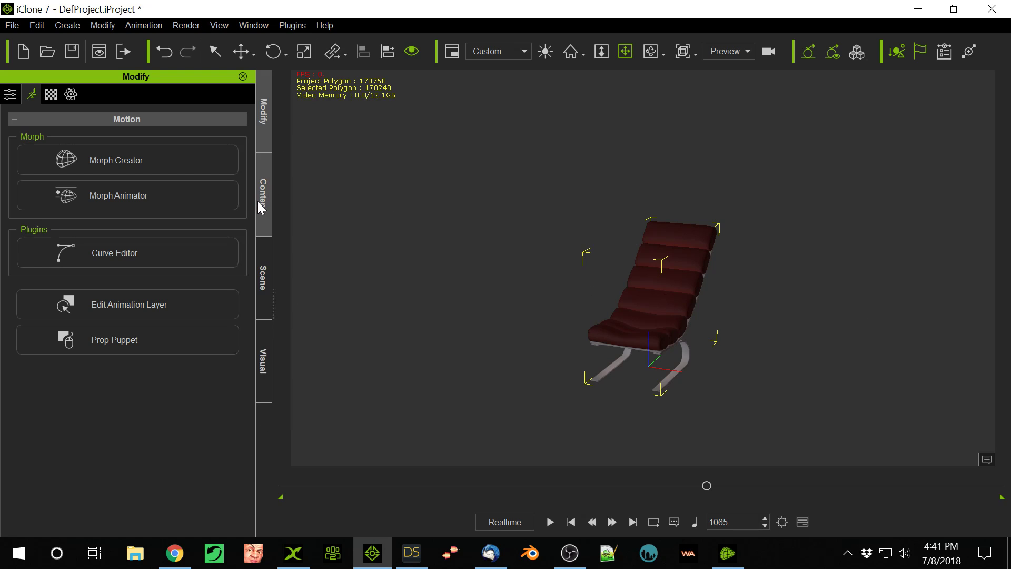
{"action": "left_click", "coordinate": [263, 193]}
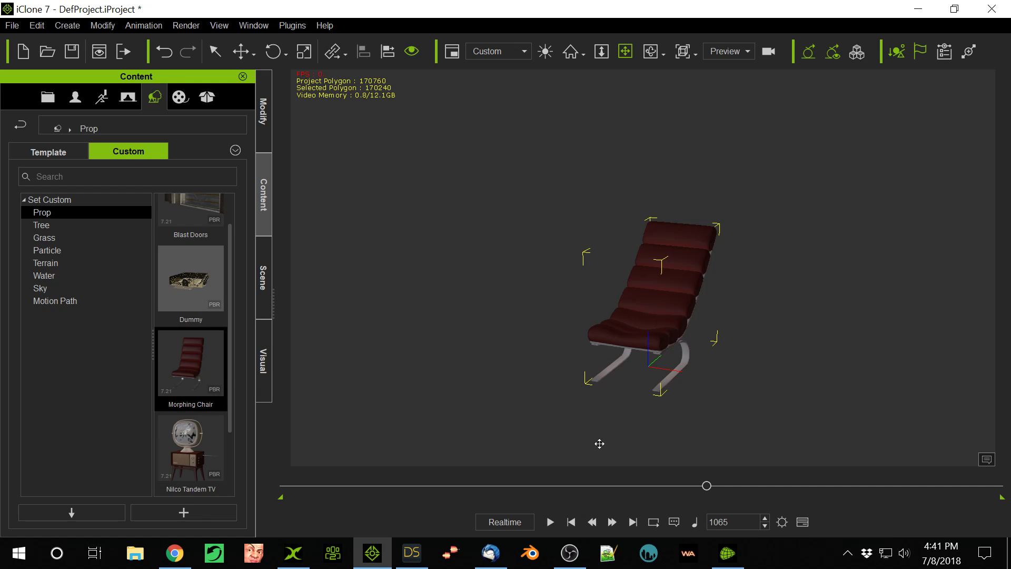
{"action": "mouse_move", "coordinate": [236, 370]}
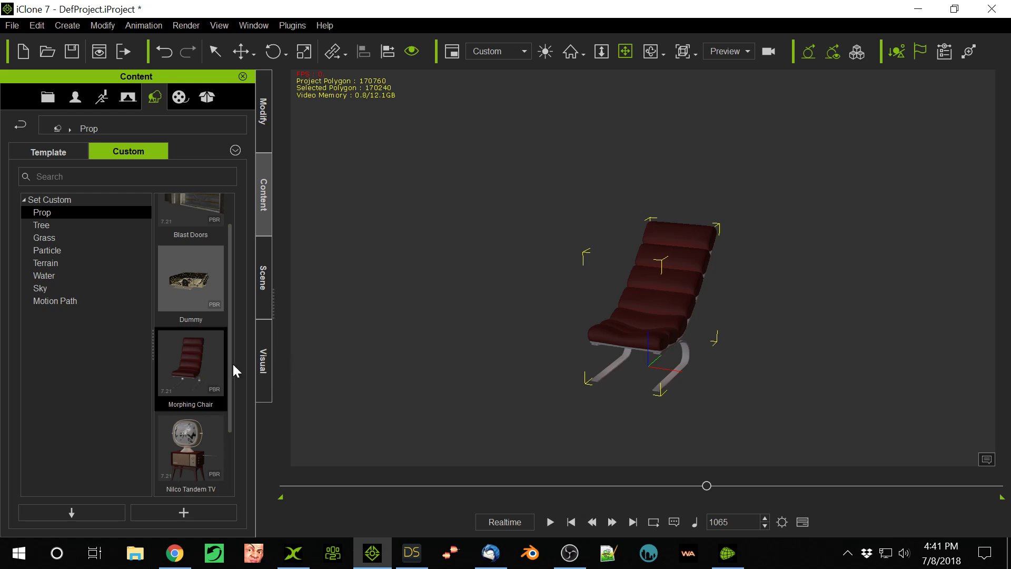
{"action": "mouse_move", "coordinate": [719, 331]}
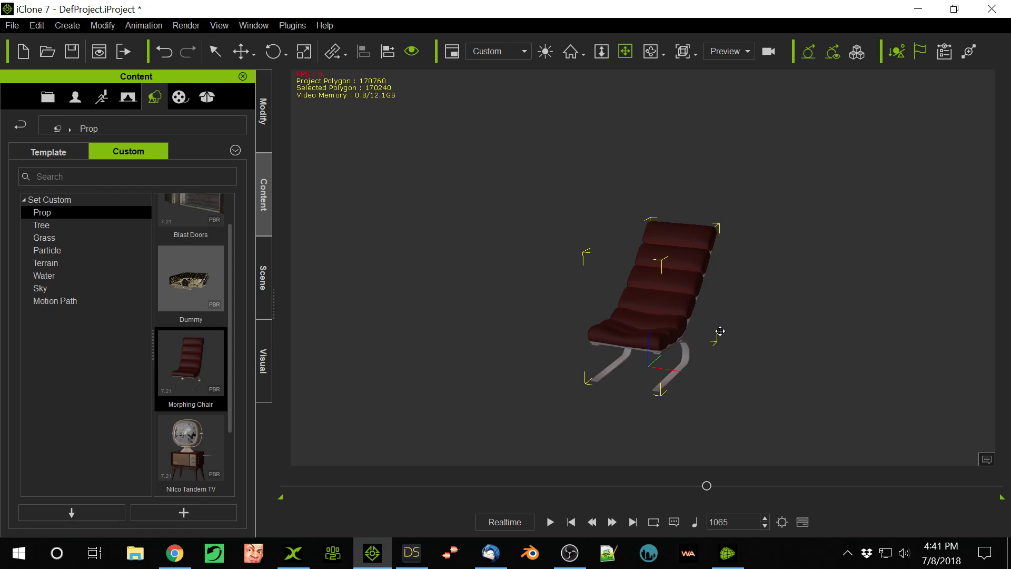
{"action": "mouse_move", "coordinate": [700, 259]}
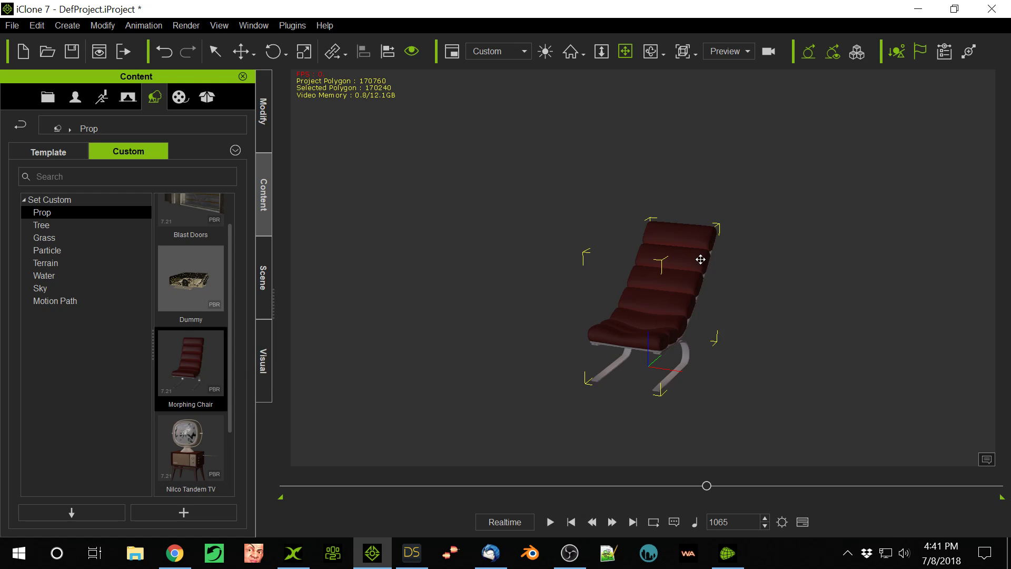
{"action": "mouse_move", "coordinate": [635, 463]}
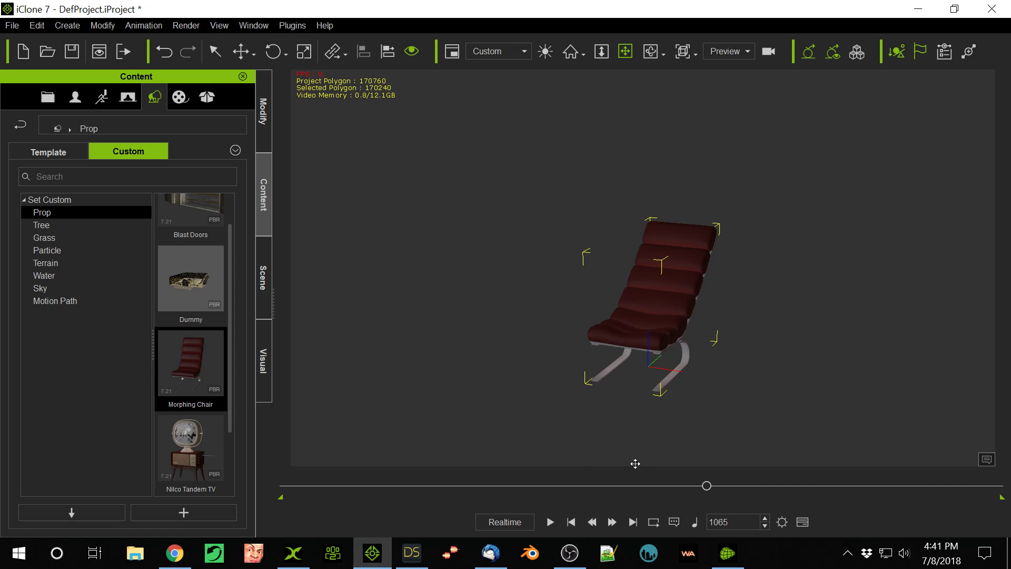
{"action": "mouse_move", "coordinate": [570, 552]}
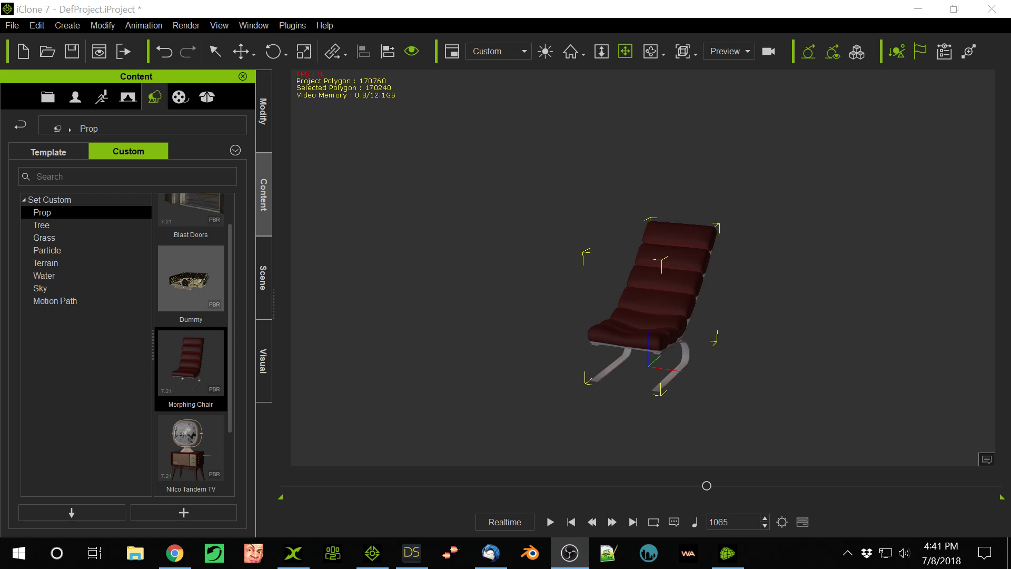
{"action": "mouse_move", "coordinate": [758, 310]}
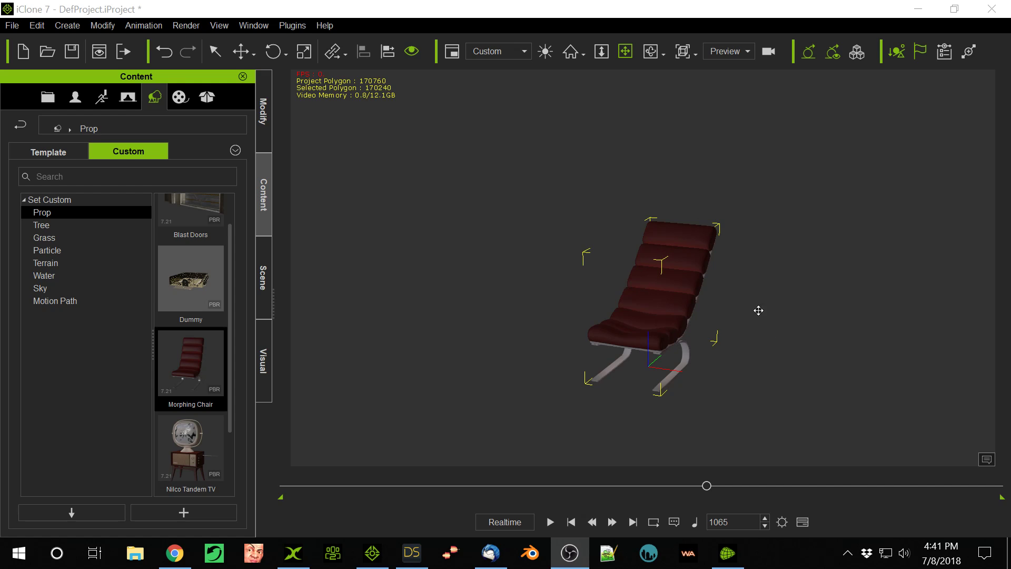
{"action": "mouse_move", "coordinate": [747, 270]}
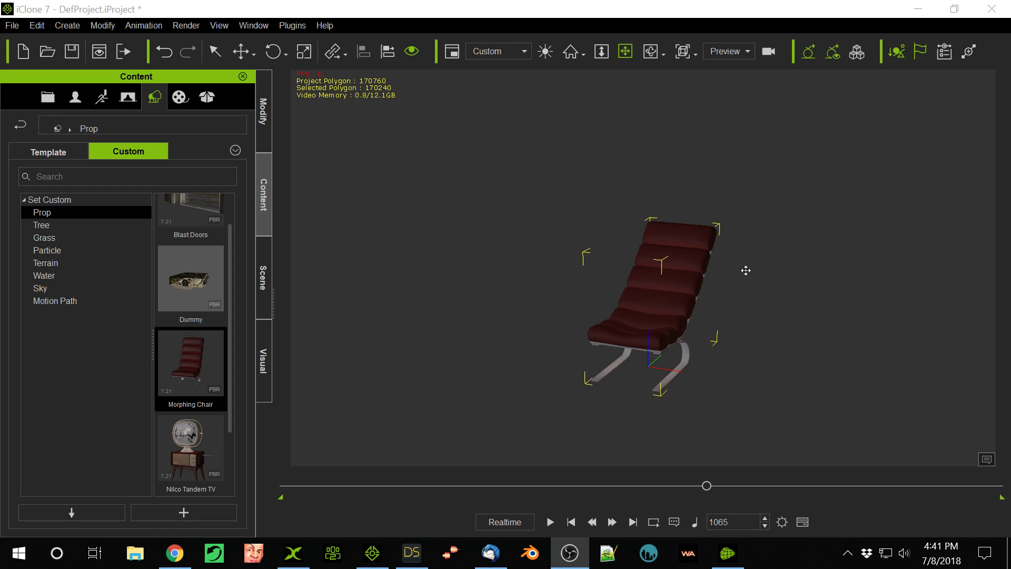
{"action": "mouse_move", "coordinate": [700, 259]}
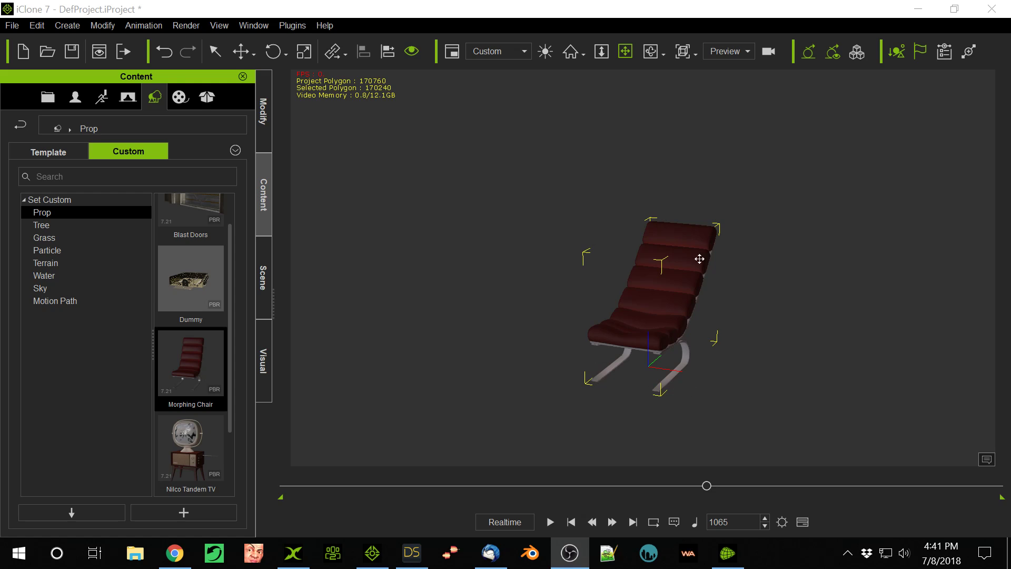
{"action": "mouse_move", "coordinate": [790, 224]}
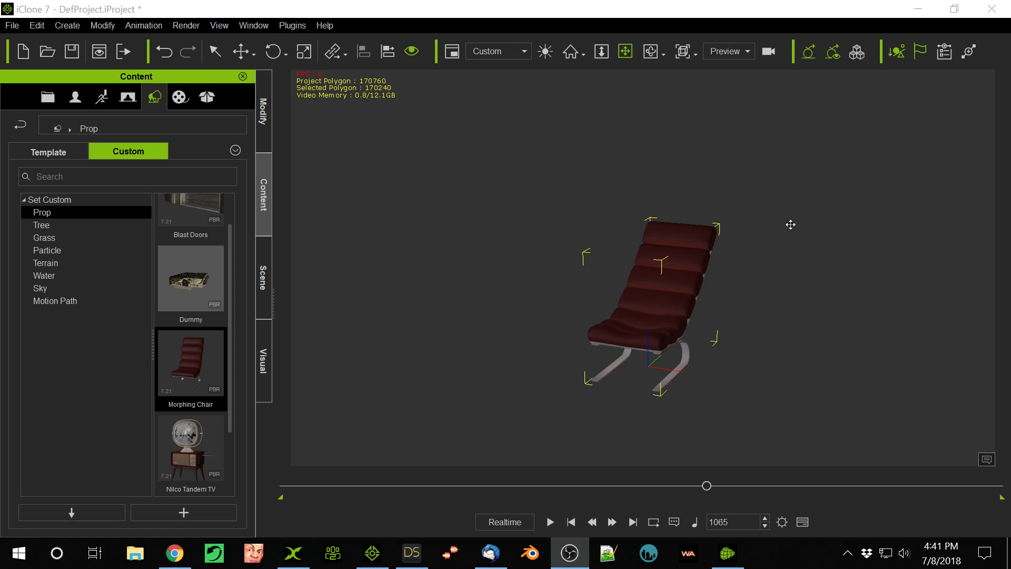
{"action": "mouse_move", "coordinate": [575, 289]}
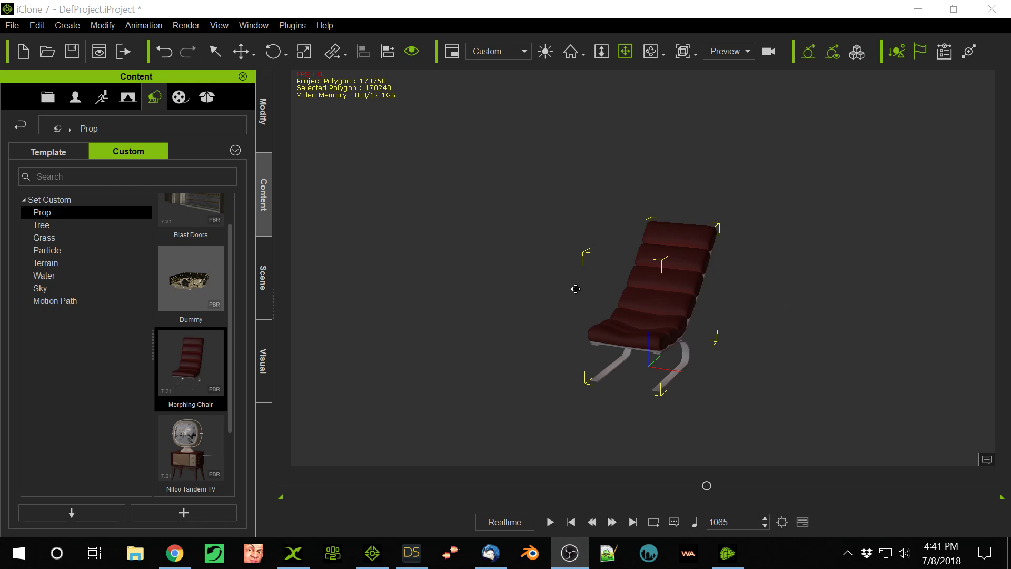